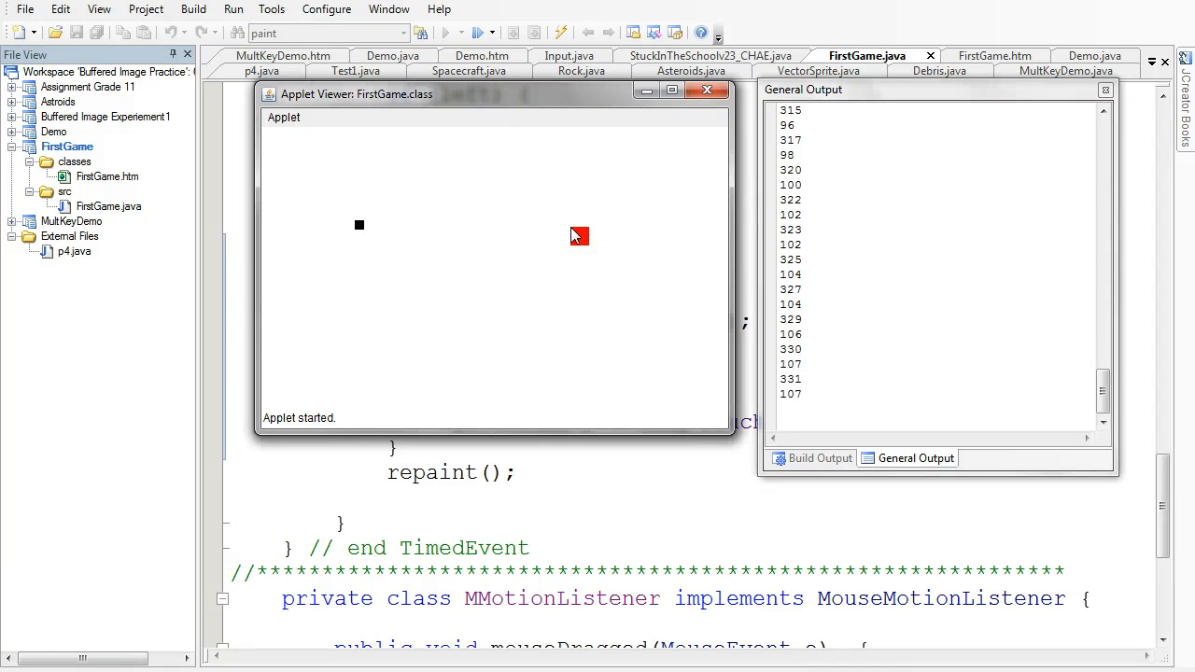
# - Move the red square toward the applet's top edge, then close the running applet
pyautogui.press('d')
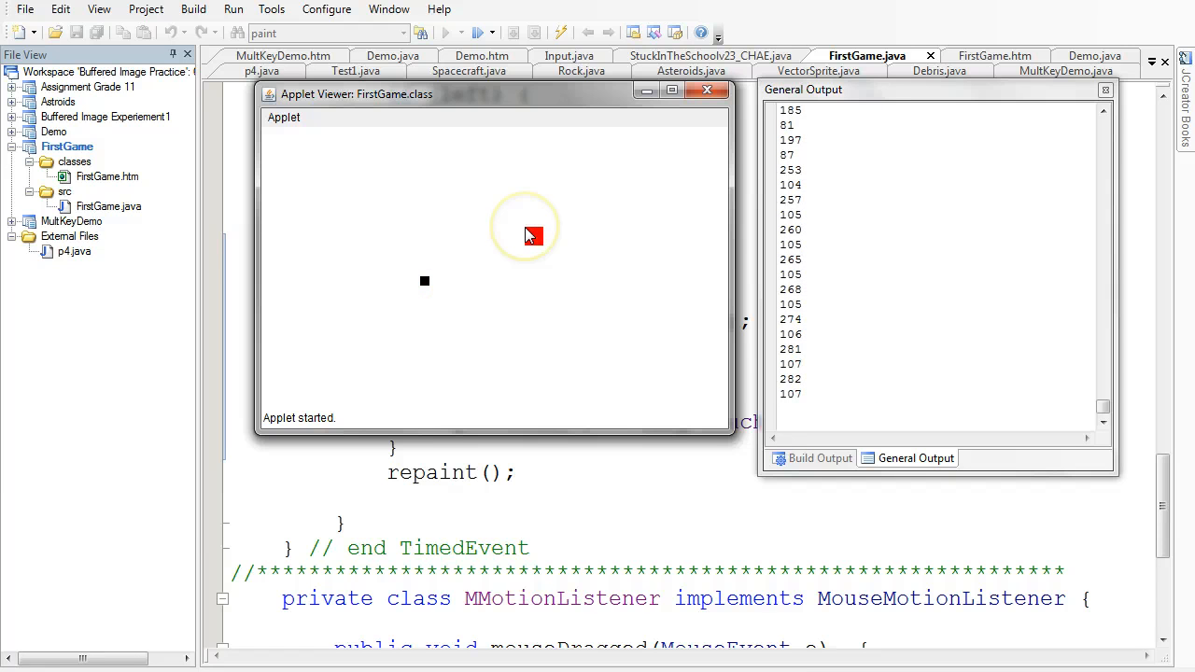
pyautogui.moveTo(527, 233); pyautogui.dragTo(414, 283)
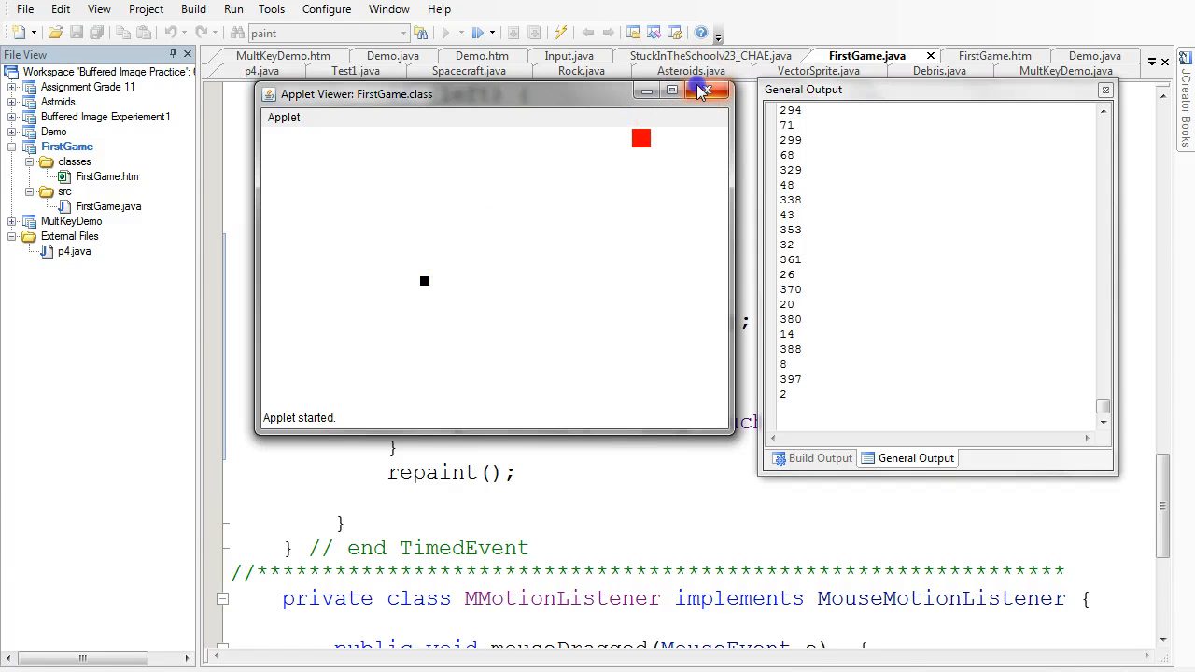
pyautogui.click(703, 90)
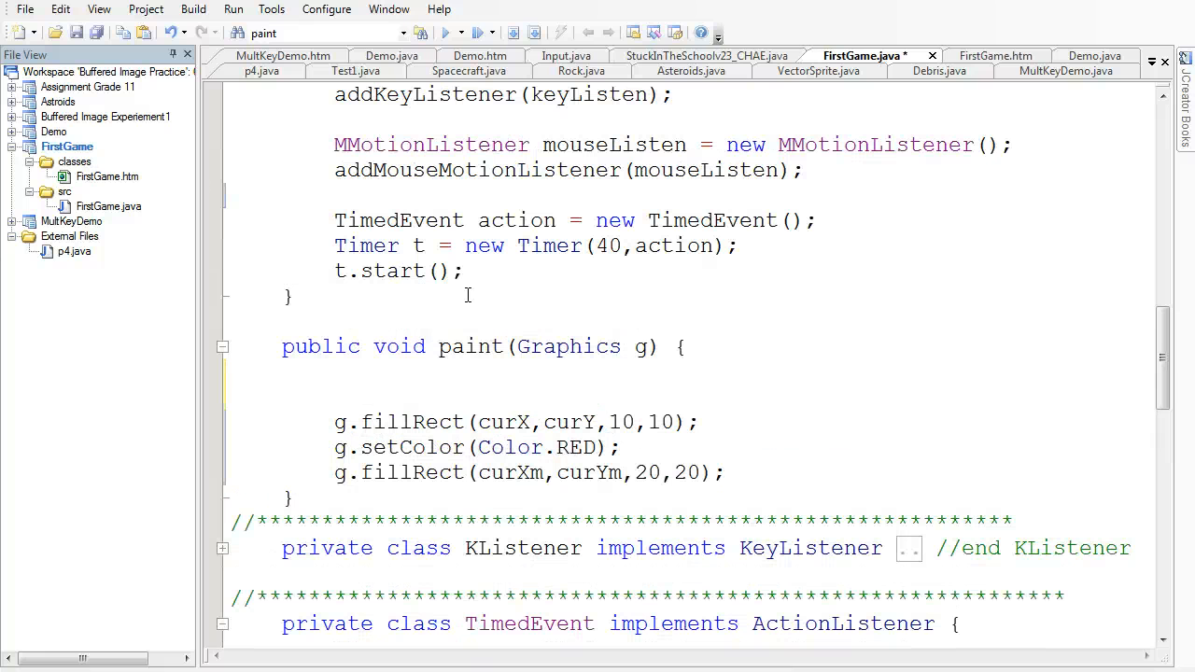
# - Add g.drawString("Score: ",20,20); as the first line of the paint method
pyautogui.click(336, 395)
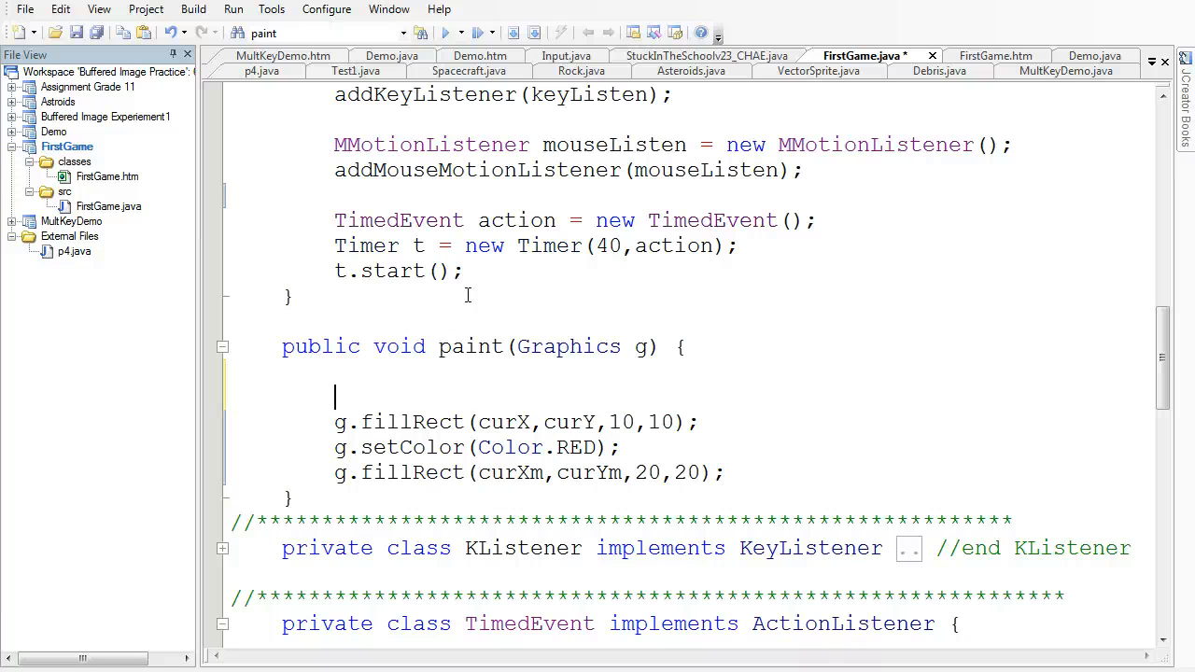
pyautogui.write('.')
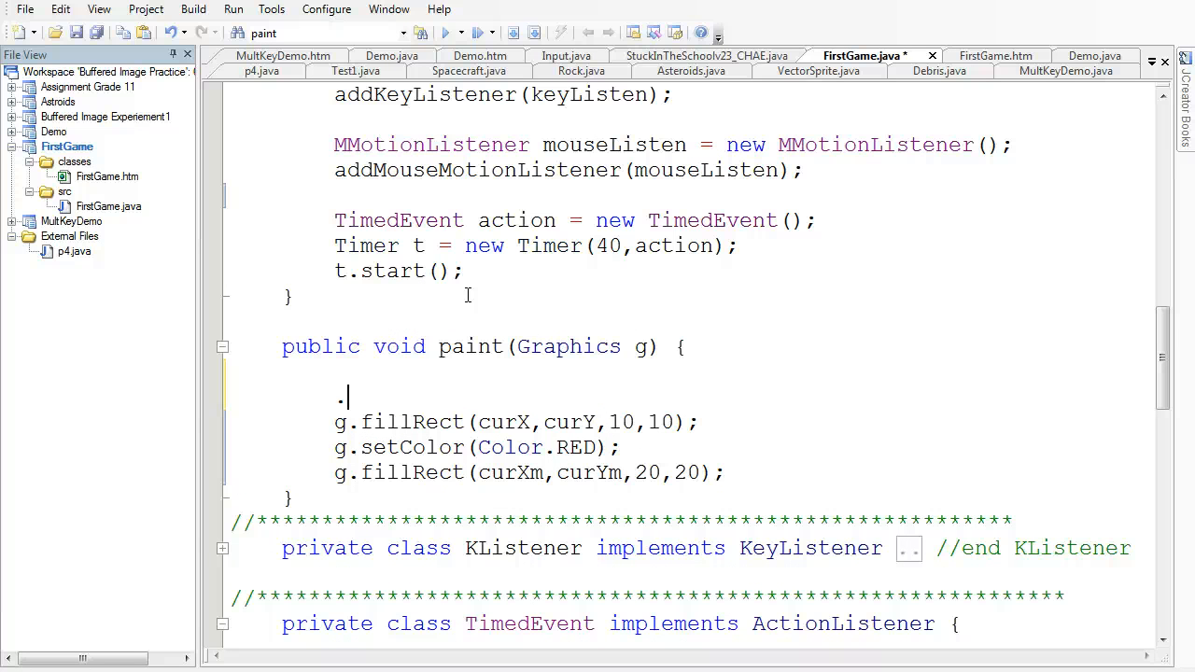
pyautogui.write('g.drawString("')
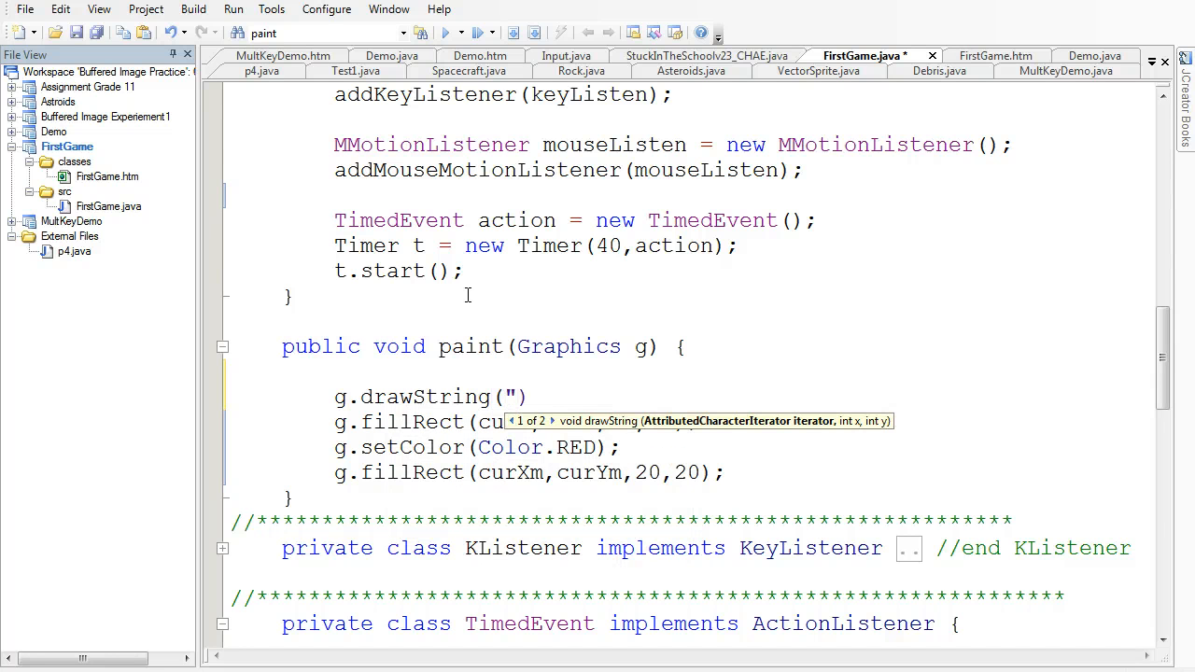
pyautogui.write('S')
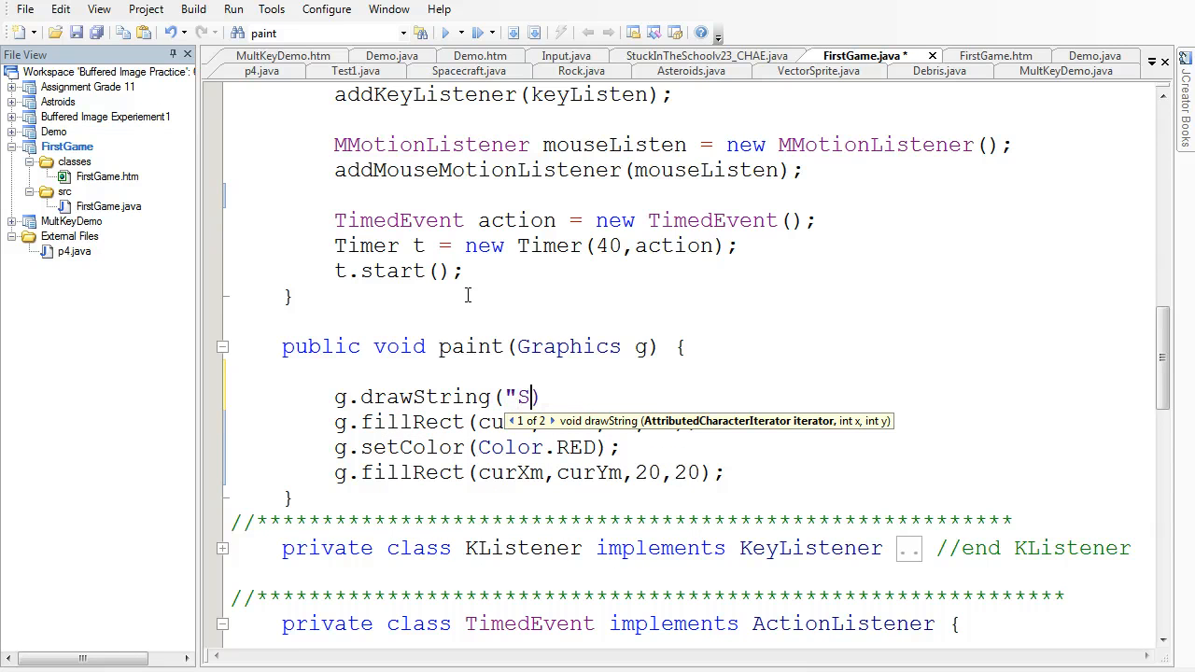
pyautogui.write('core: "')
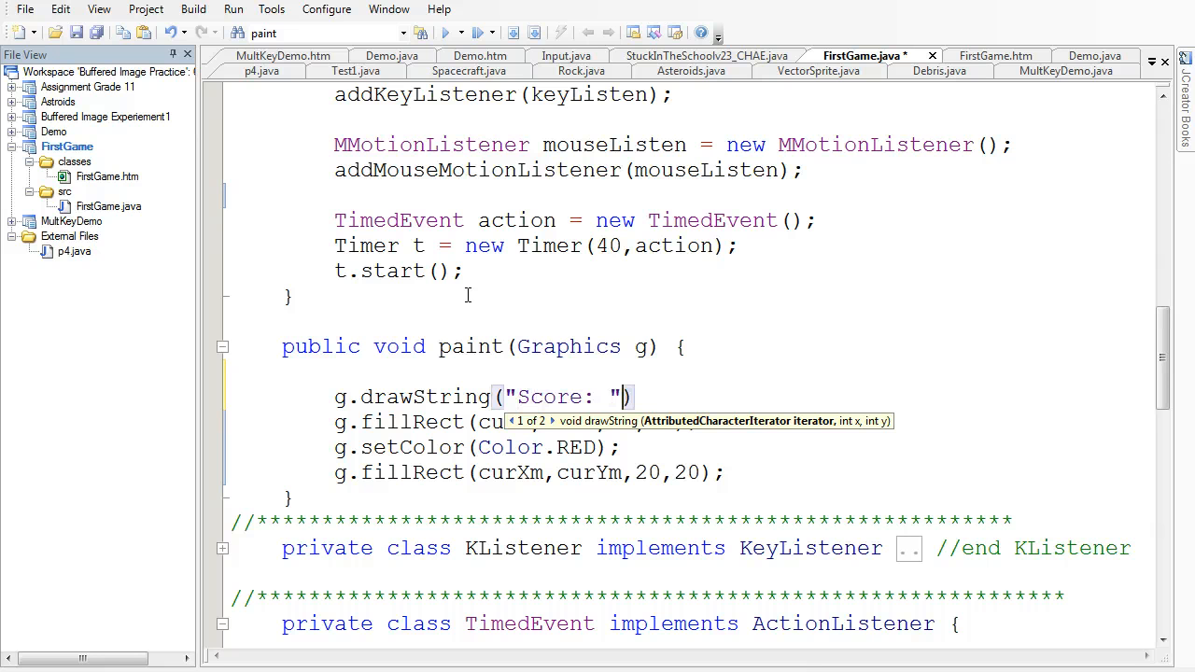
pyautogui.write(',')
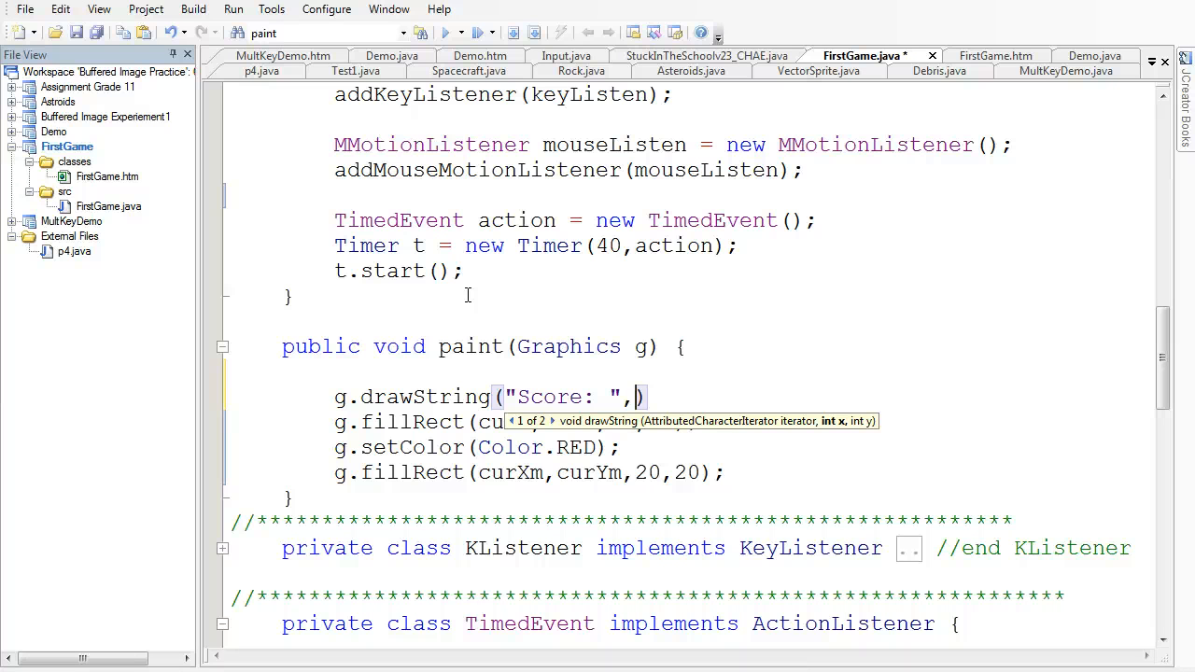
pyautogui.write('20,20')
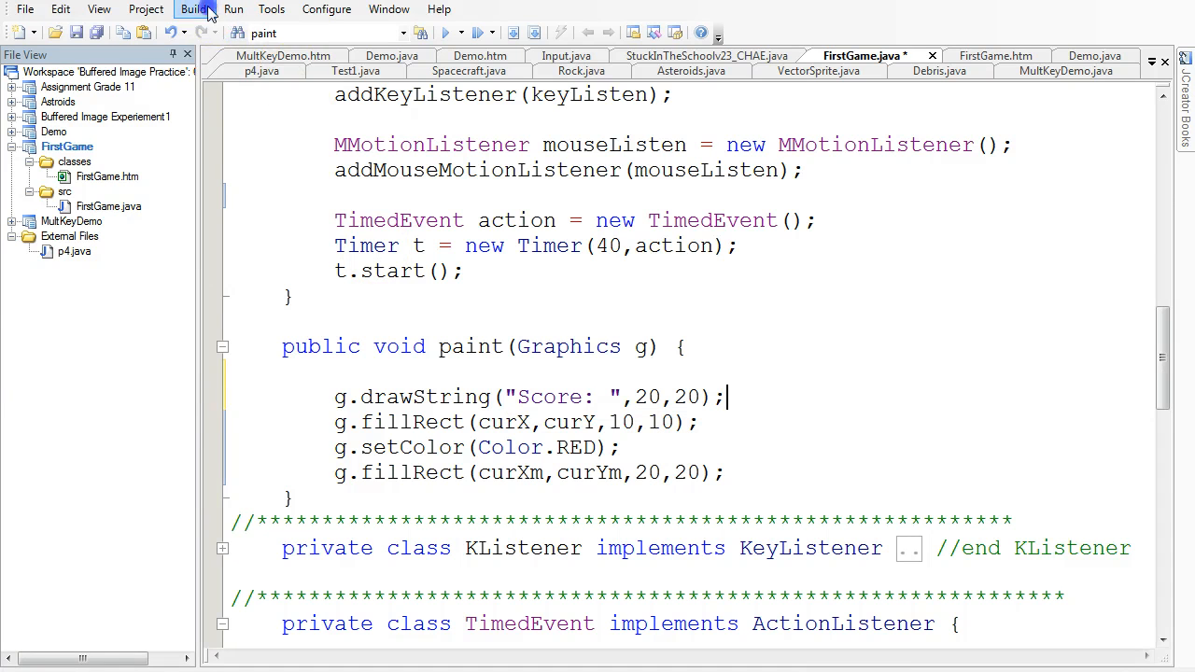
# - Build and run the applet to see the Score: label, then close it
pyautogui.click(193, 9)
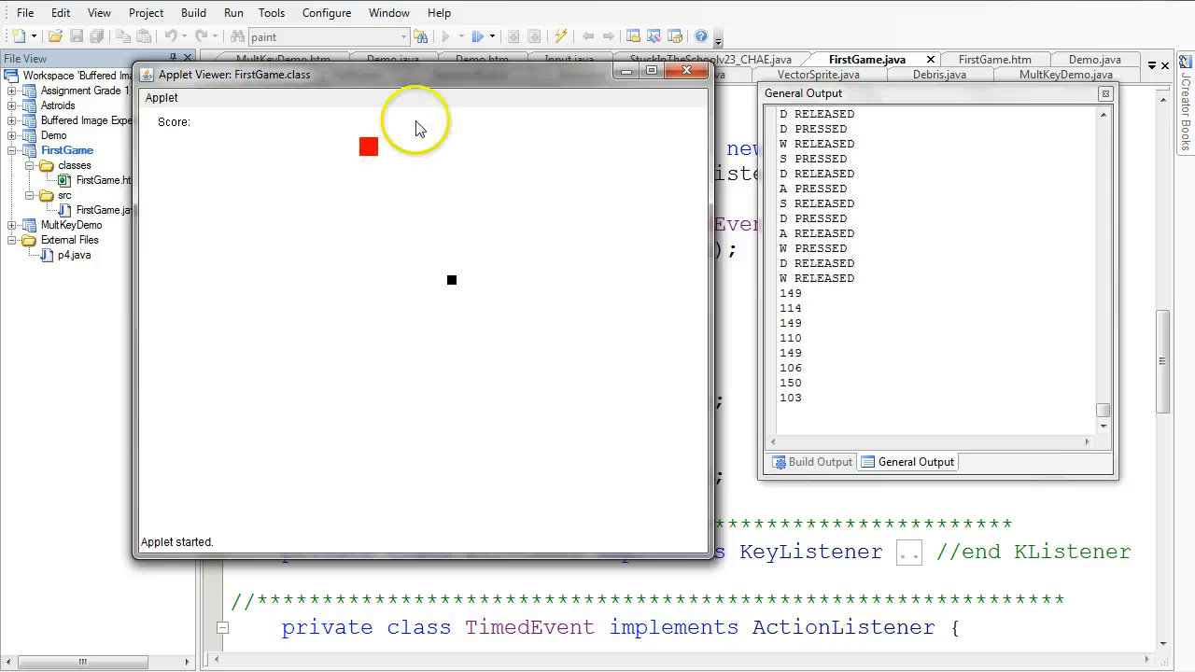
pyautogui.click(687, 71)
pyautogui.write('+score')
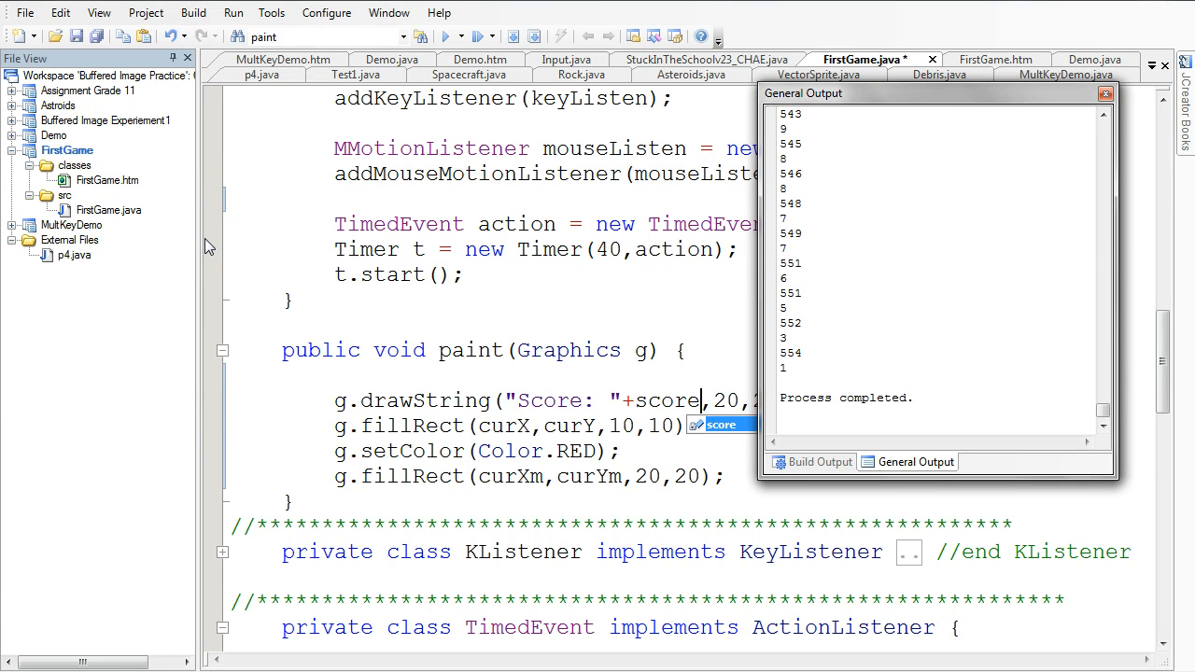
# - Compile the project with the "Score: "+score label and launch FirstGame.htm to test it
pyautogui.click(818, 461)
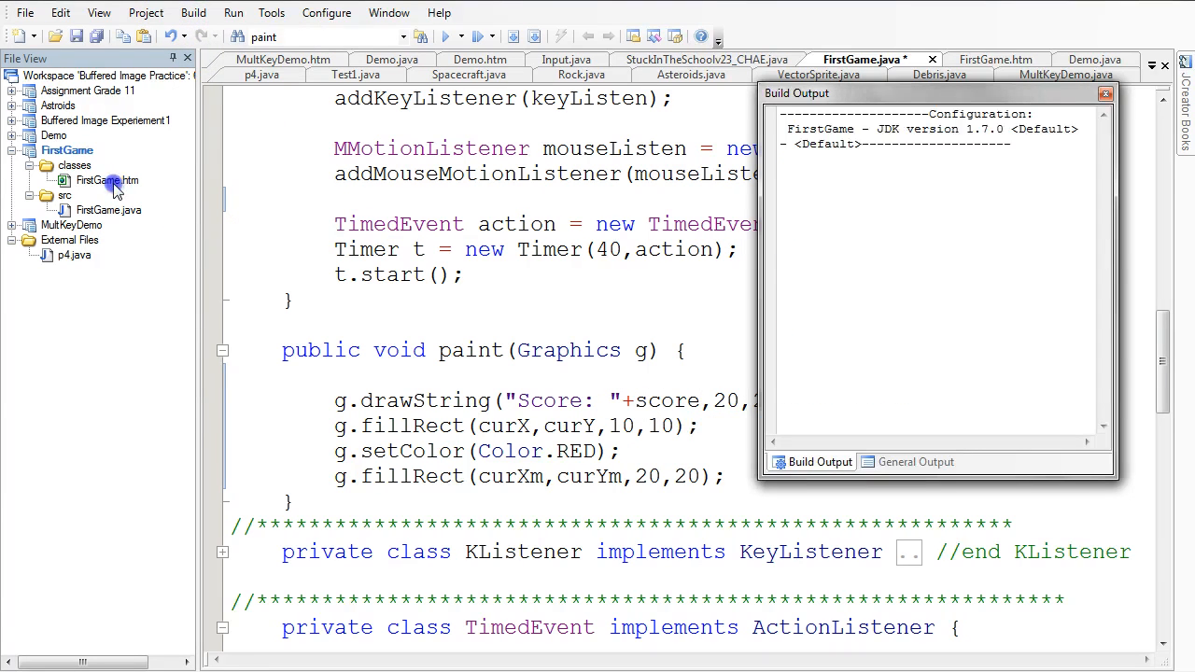
pyautogui.rightClick(106, 179)
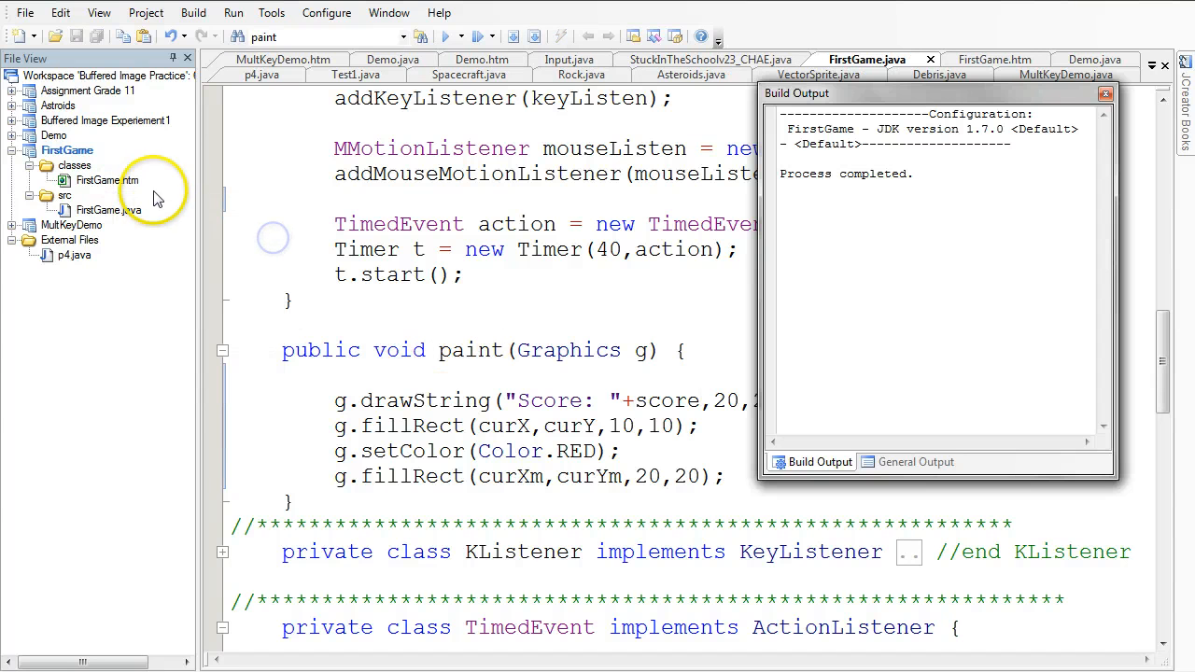
pyautogui.click(102, 179)
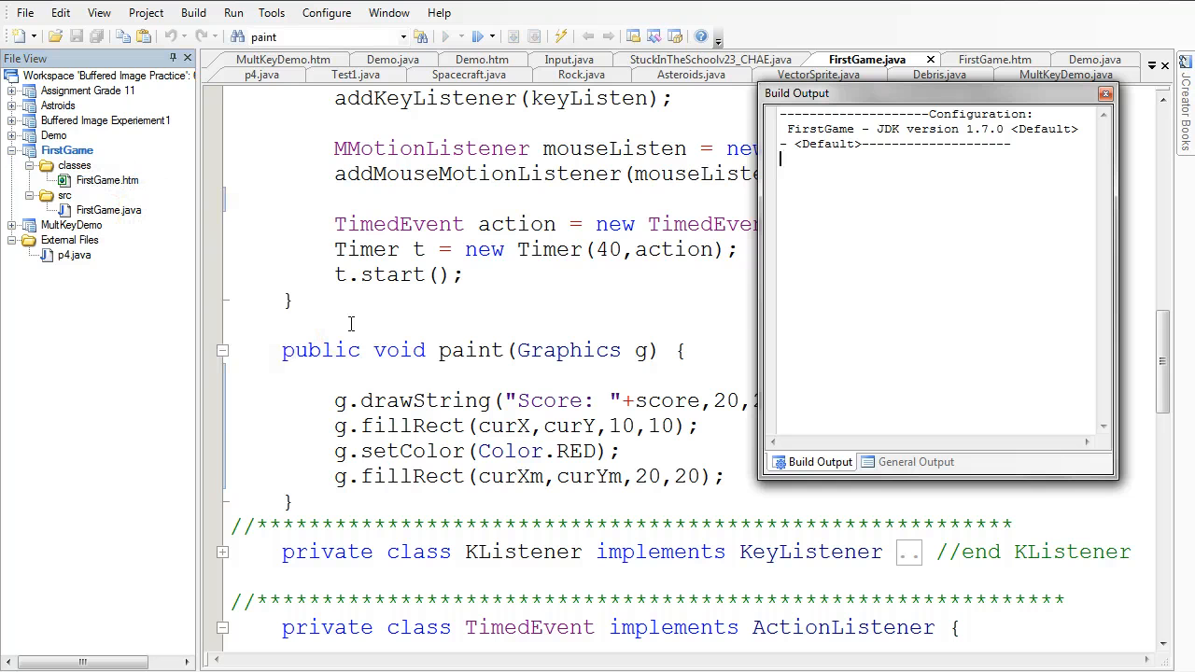
pyautogui.click(915, 461)
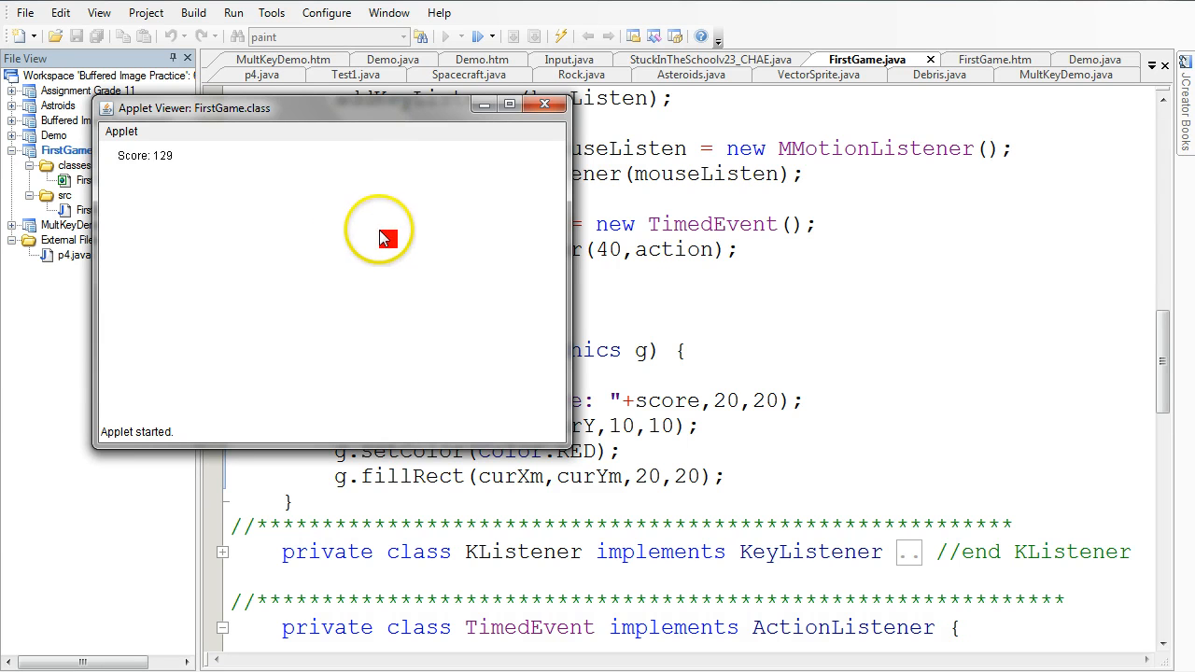
pyautogui.moveTo(534, 225)
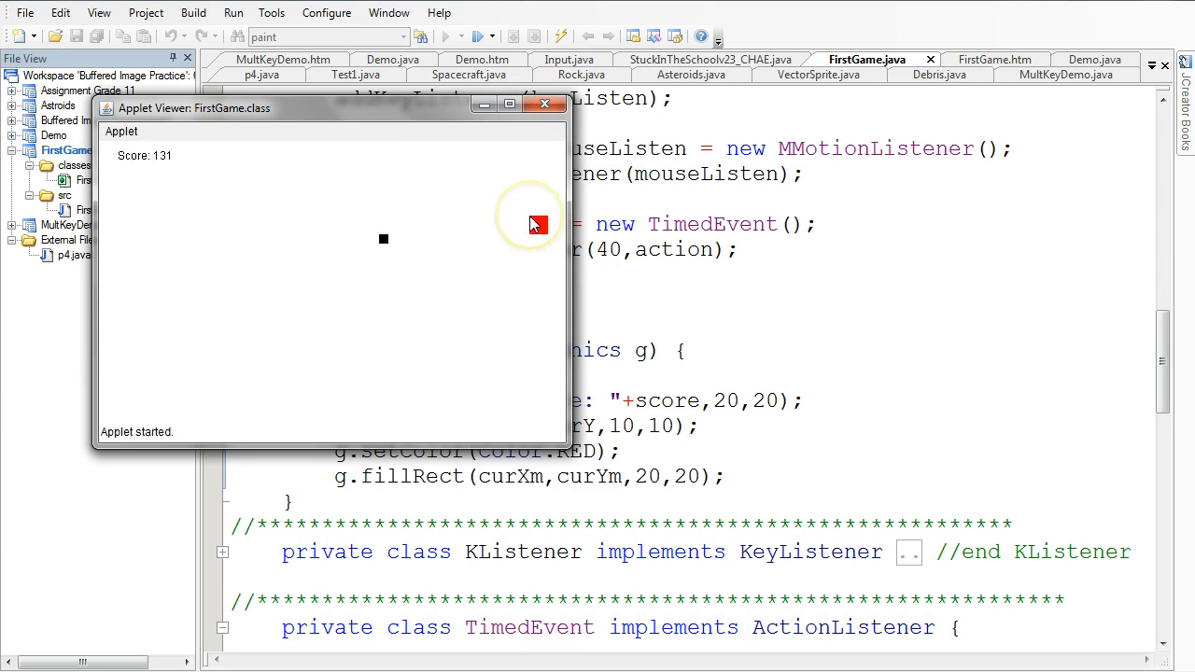
pyautogui.moveTo(376, 241)
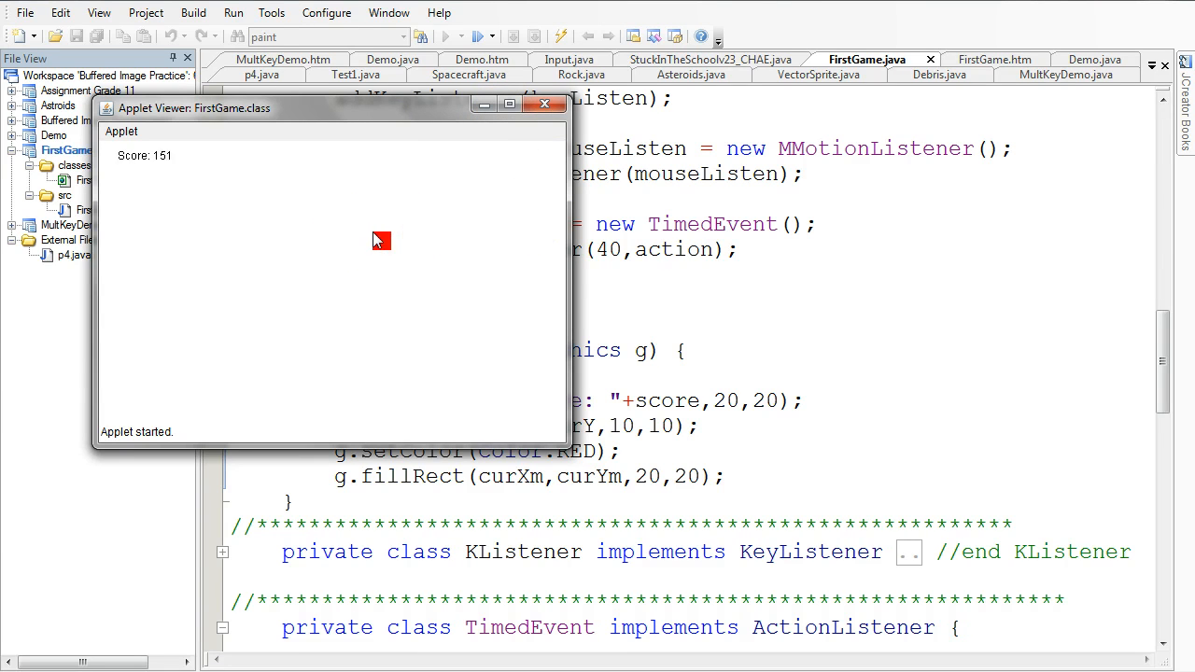
# - Close the applet after its score climbs past 150
pyautogui.click(545, 105)
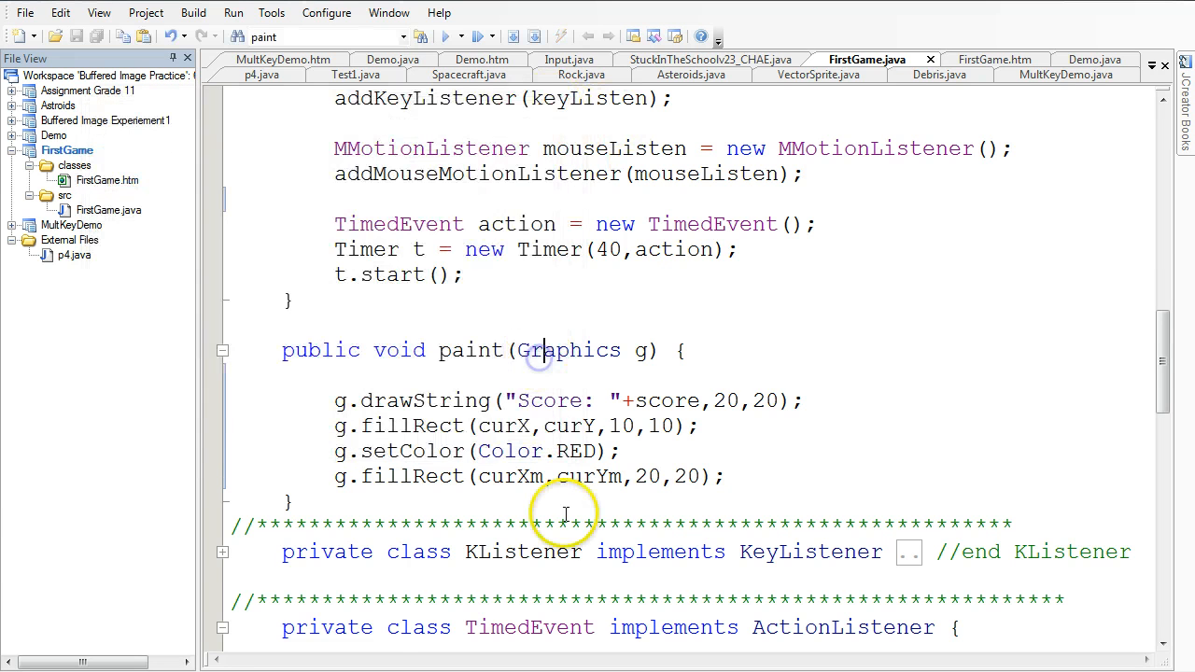
# - Paste a copy of the TimedEvent class above it as TimedEvent1 and strip its body to an empty actionPerformed
pyautogui.scroll(-3)
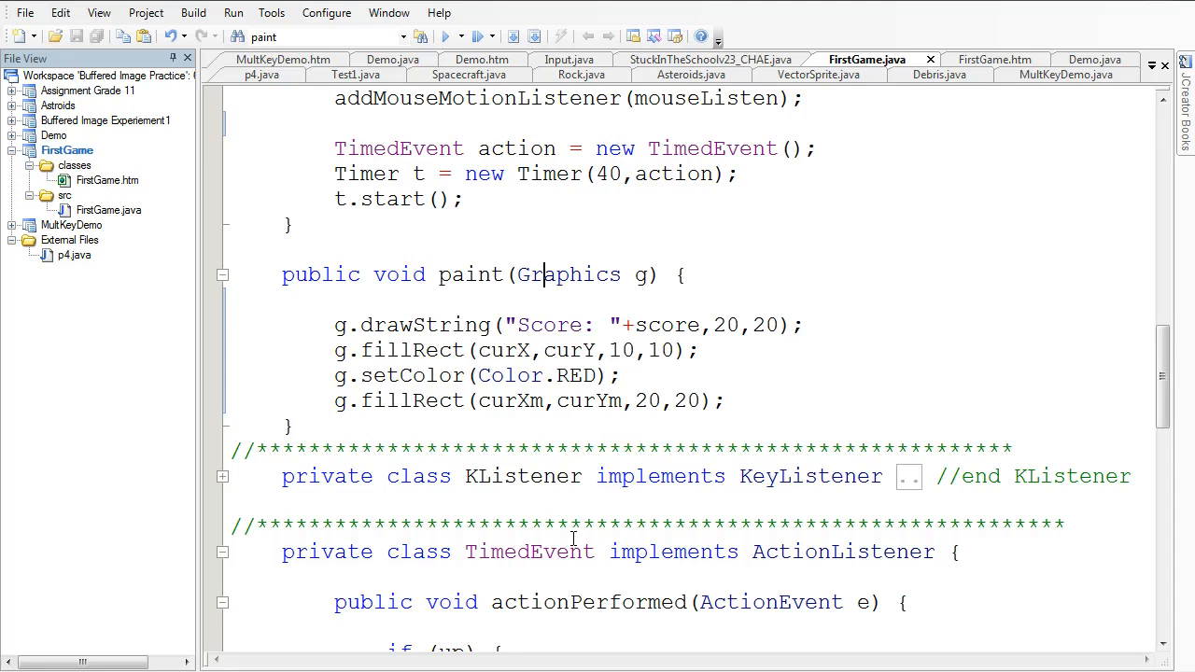
pyautogui.scroll(-3)
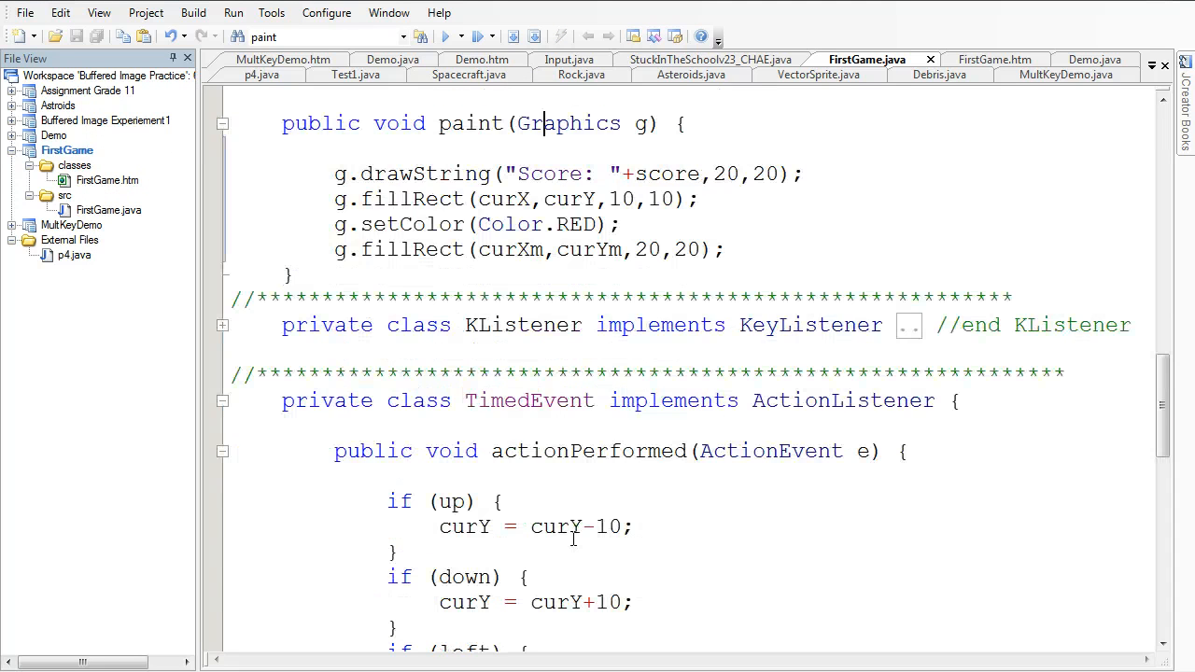
pyautogui.scroll(-3)
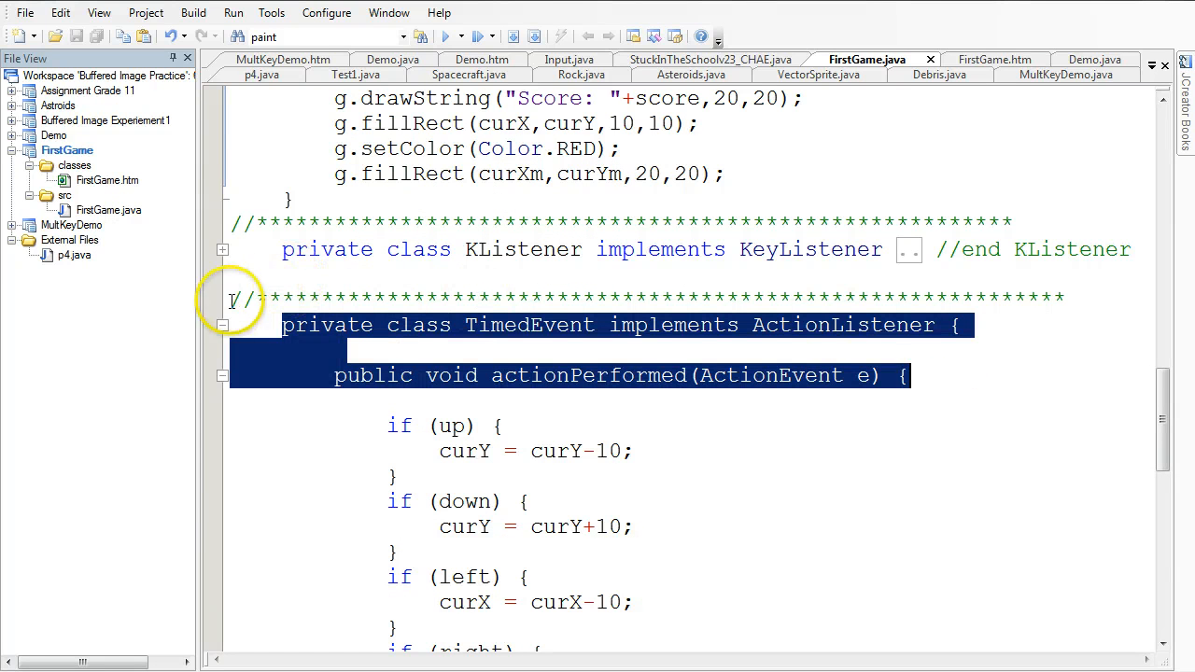
pyautogui.click(239, 314)
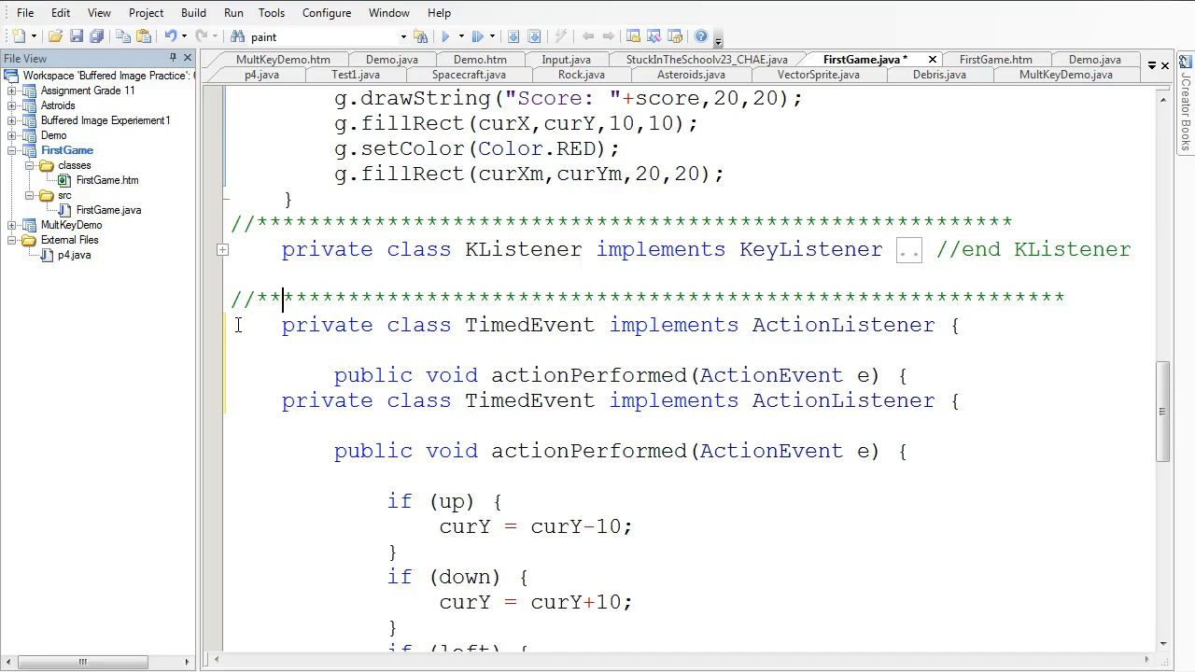
pyautogui.tripleClick(644, 299)
pyautogui.write('1')
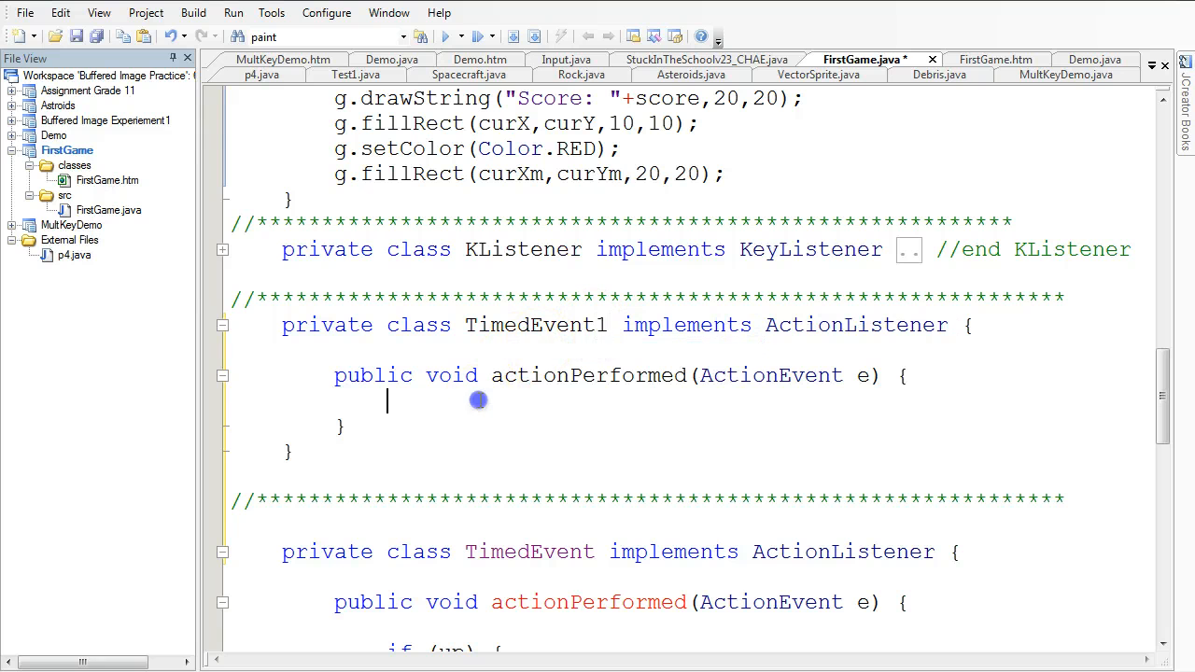
pyautogui.moveTo(482, 402)
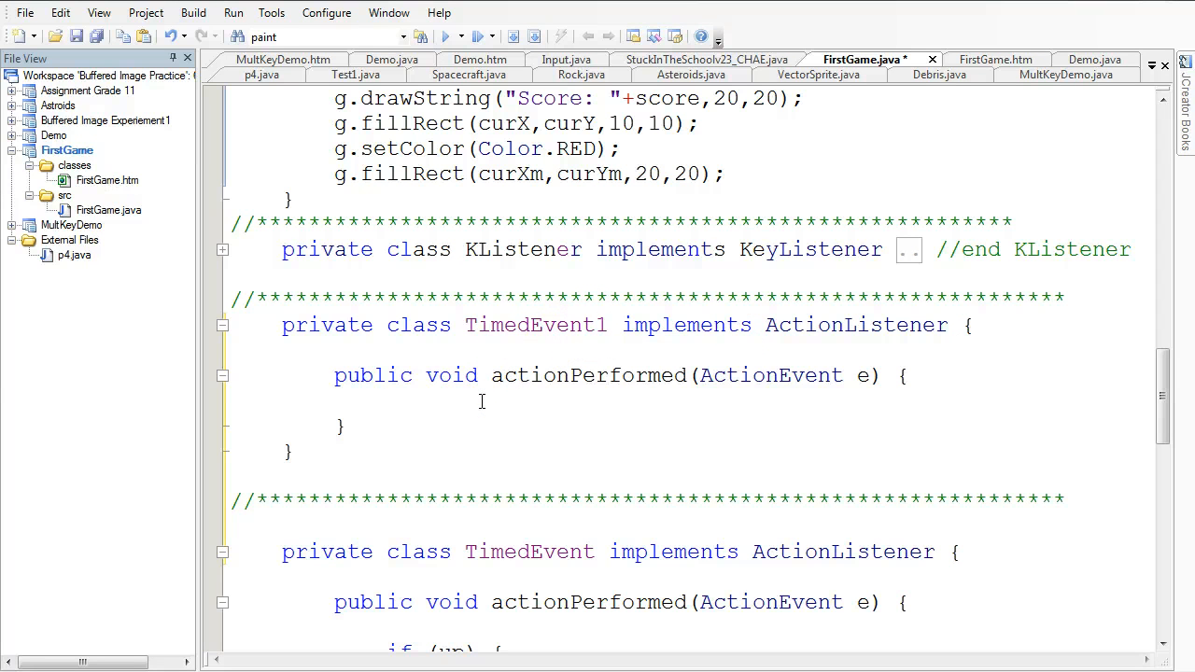
# - Declare private int time with a //time field comment below the score field
pyautogui.scroll(3)
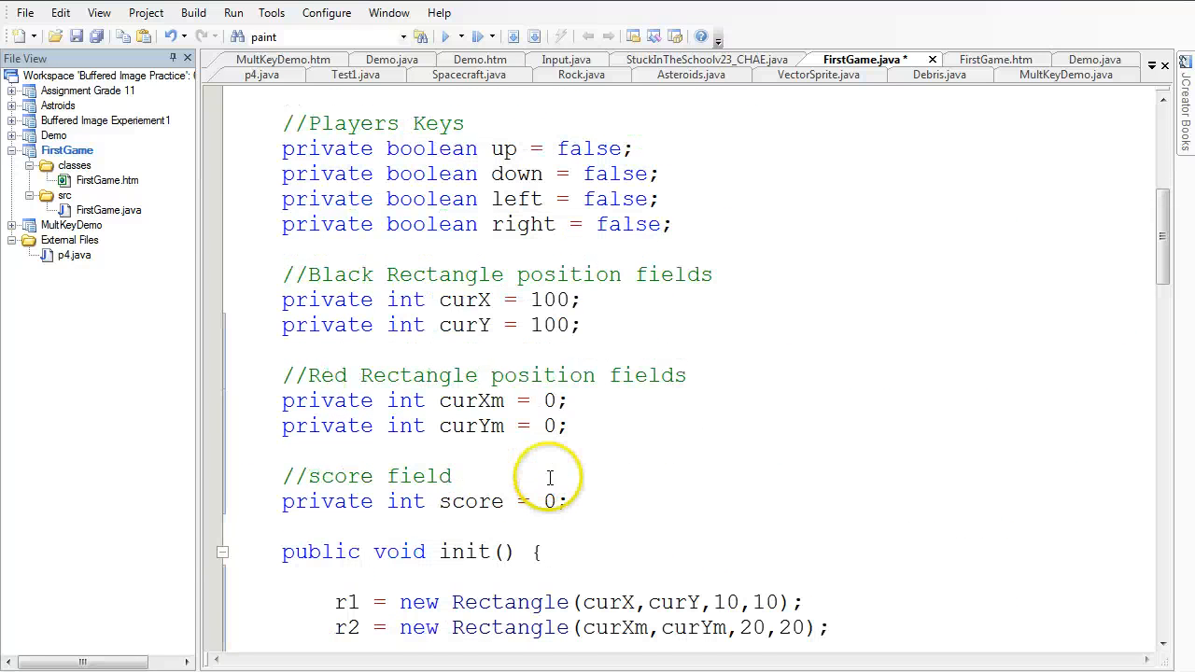
pyautogui.write('//')
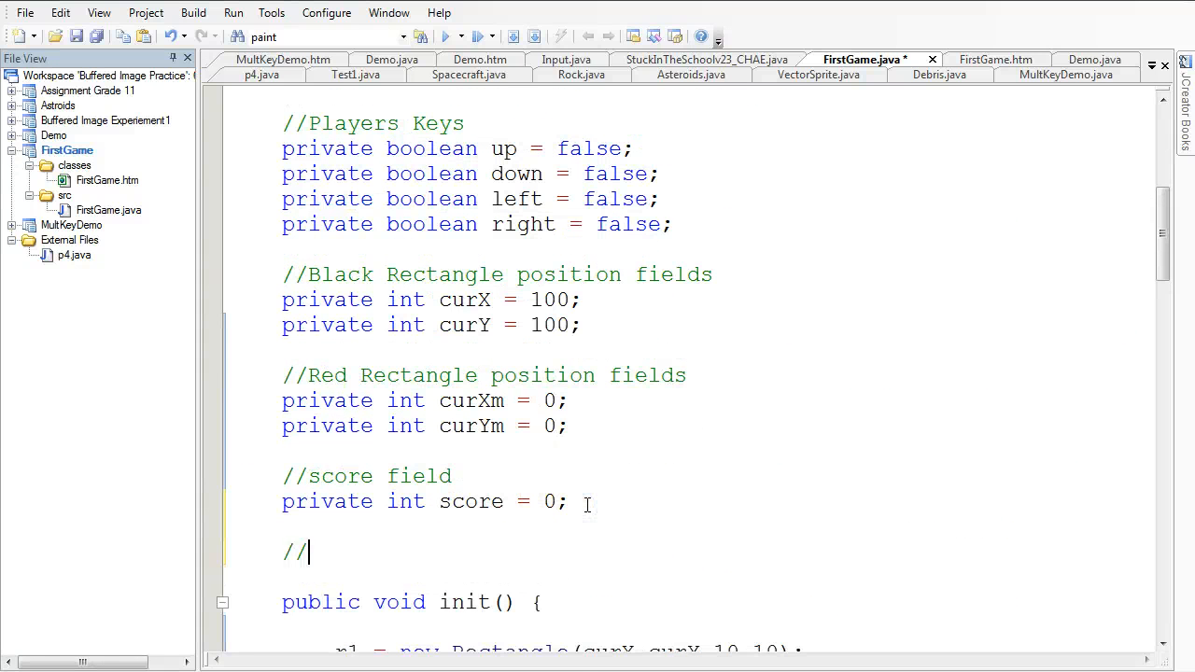
pyautogui.write('time field')
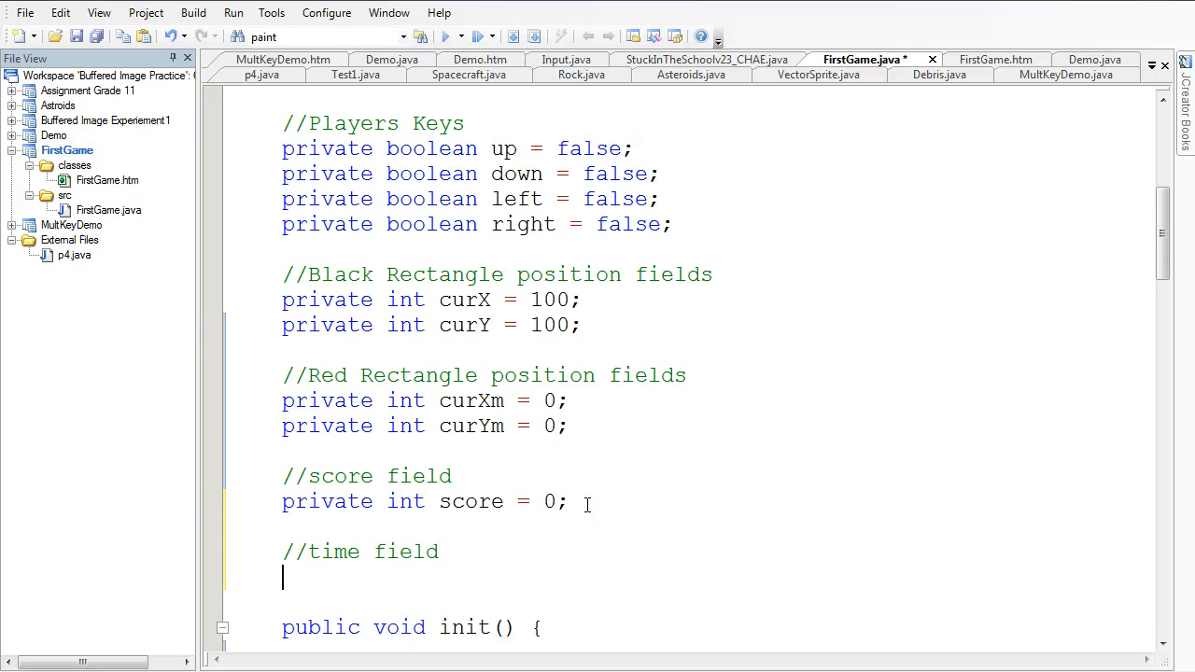
pyautogui.write('private int')
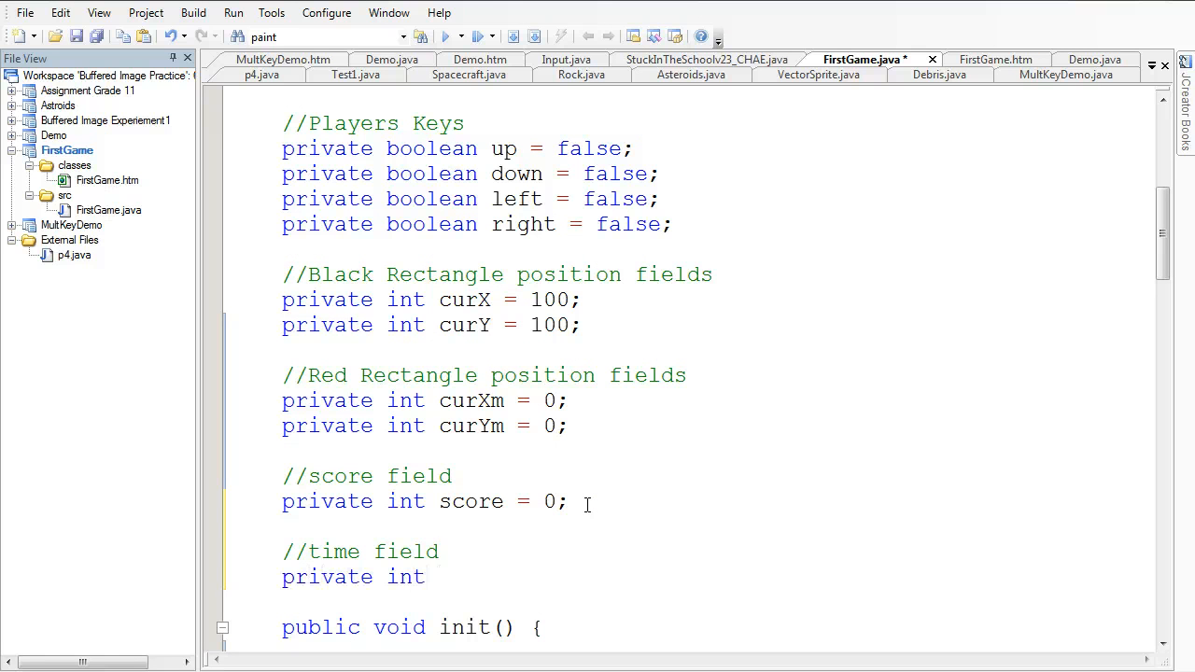
pyautogui.write('time')
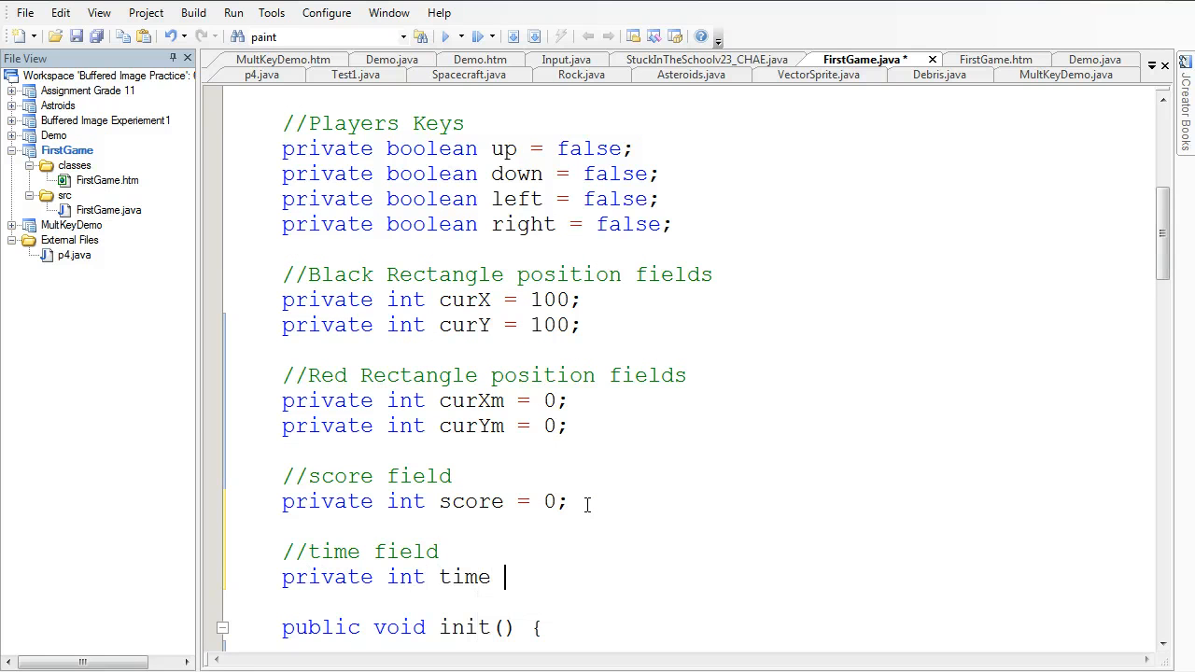
pyautogui.scroll(-3)
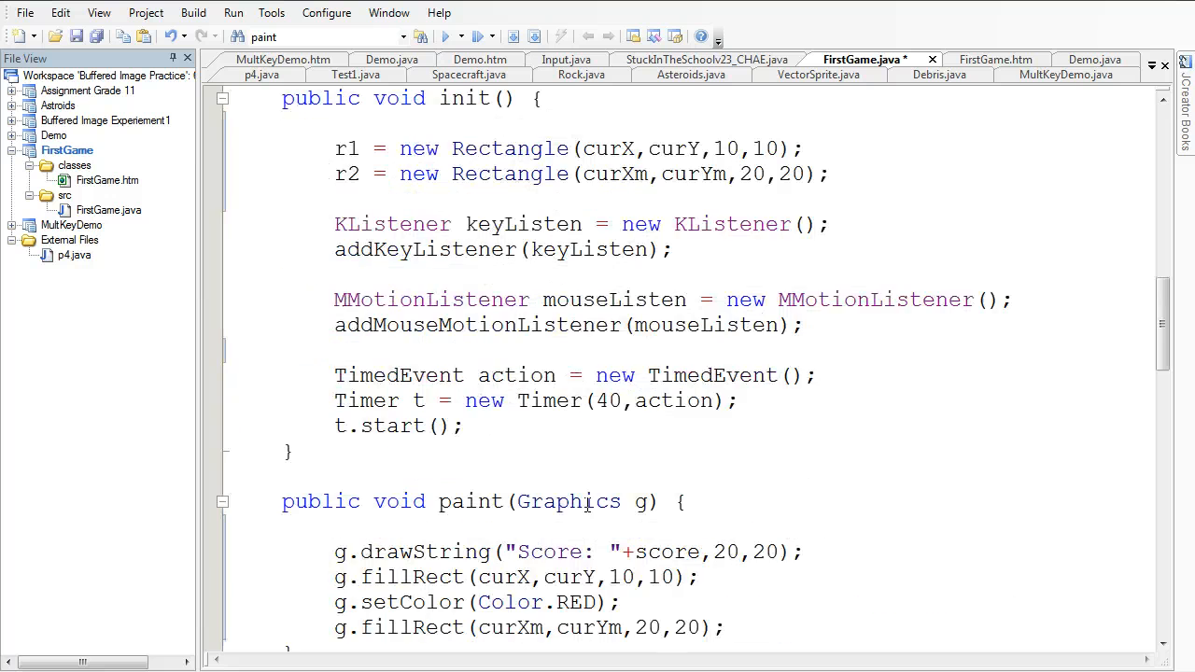
pyautogui.scroll(-3)
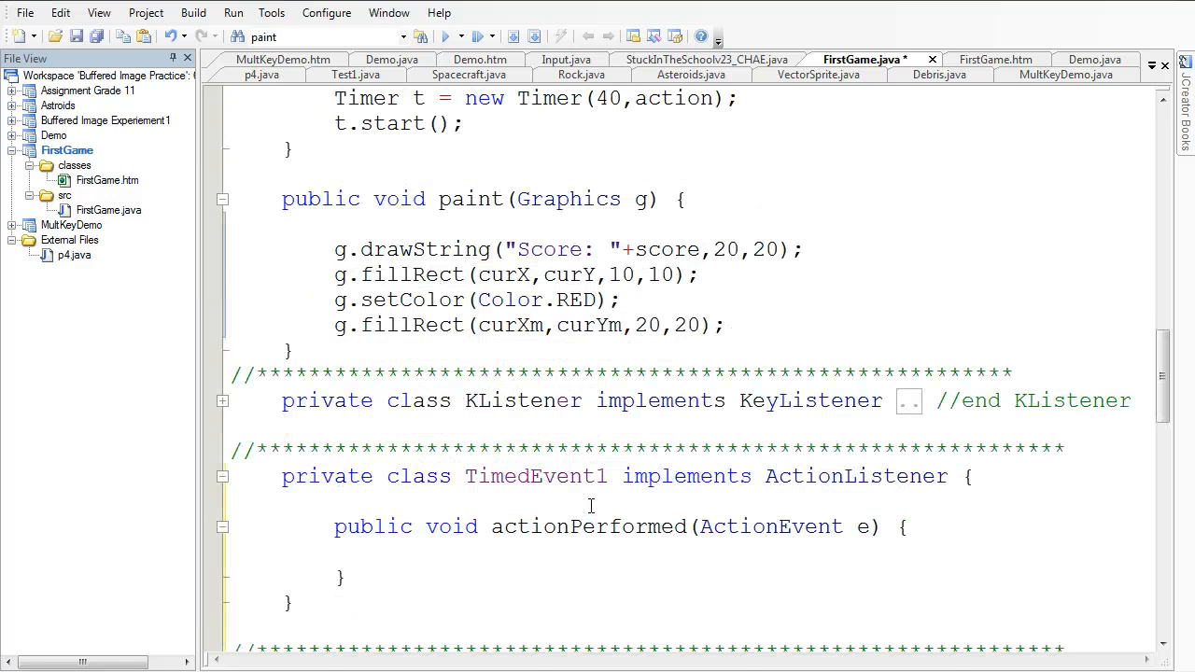
pyautogui.scroll(-3)
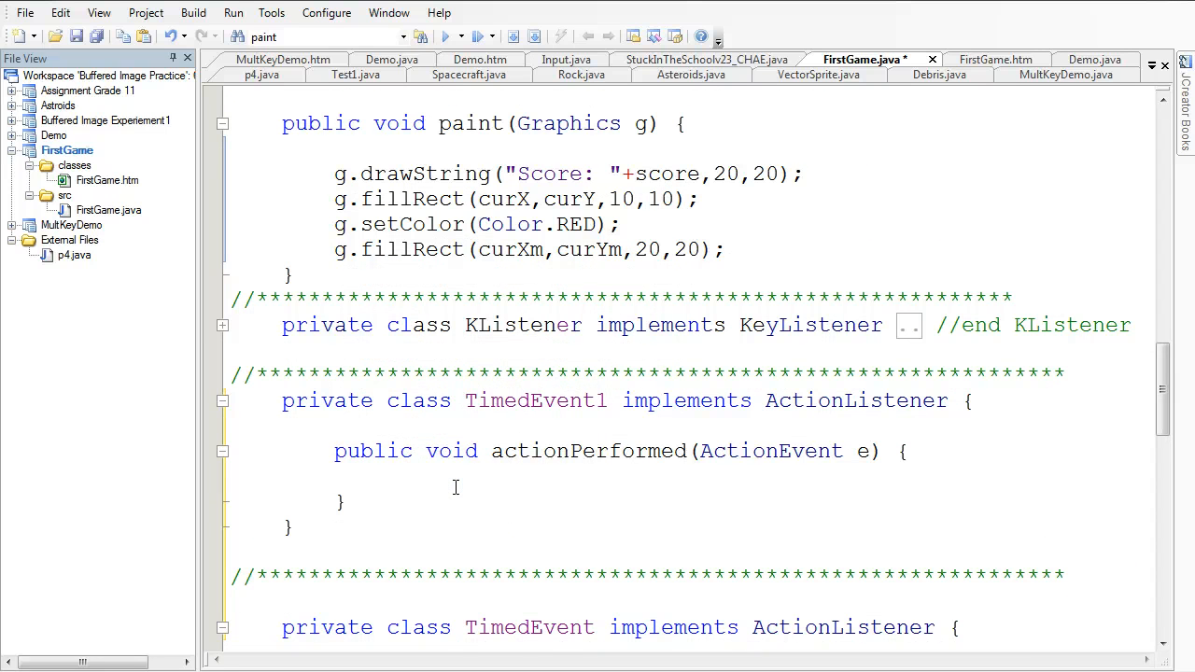
pyautogui.scroll(-3)
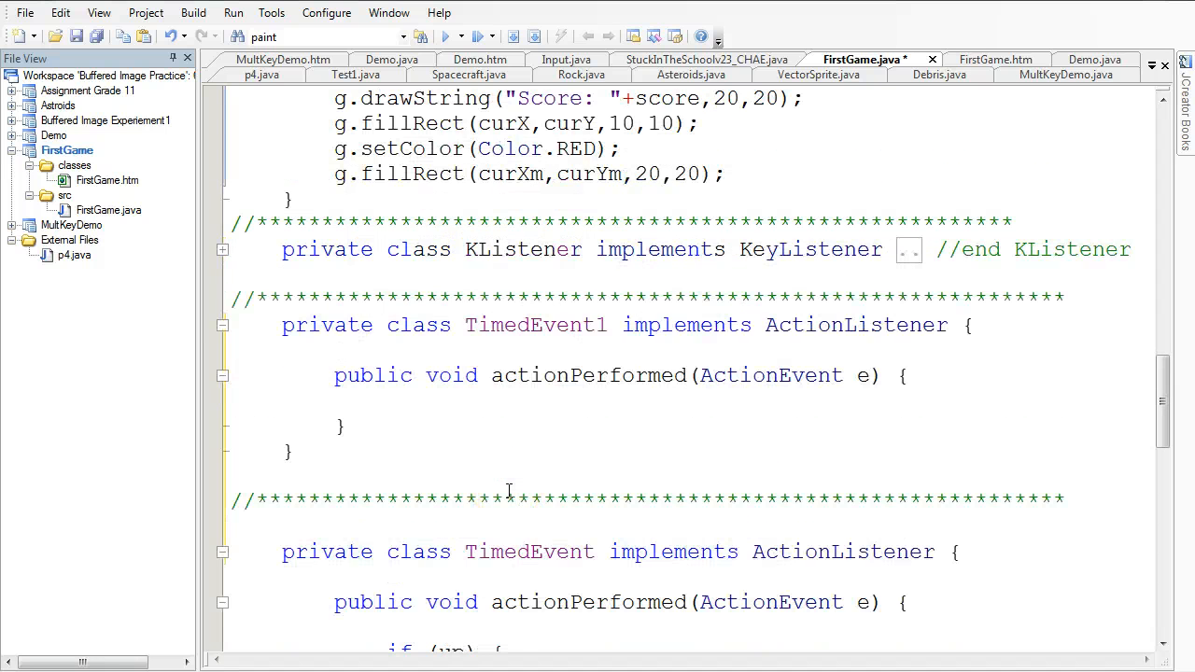
pyautogui.scroll(3)
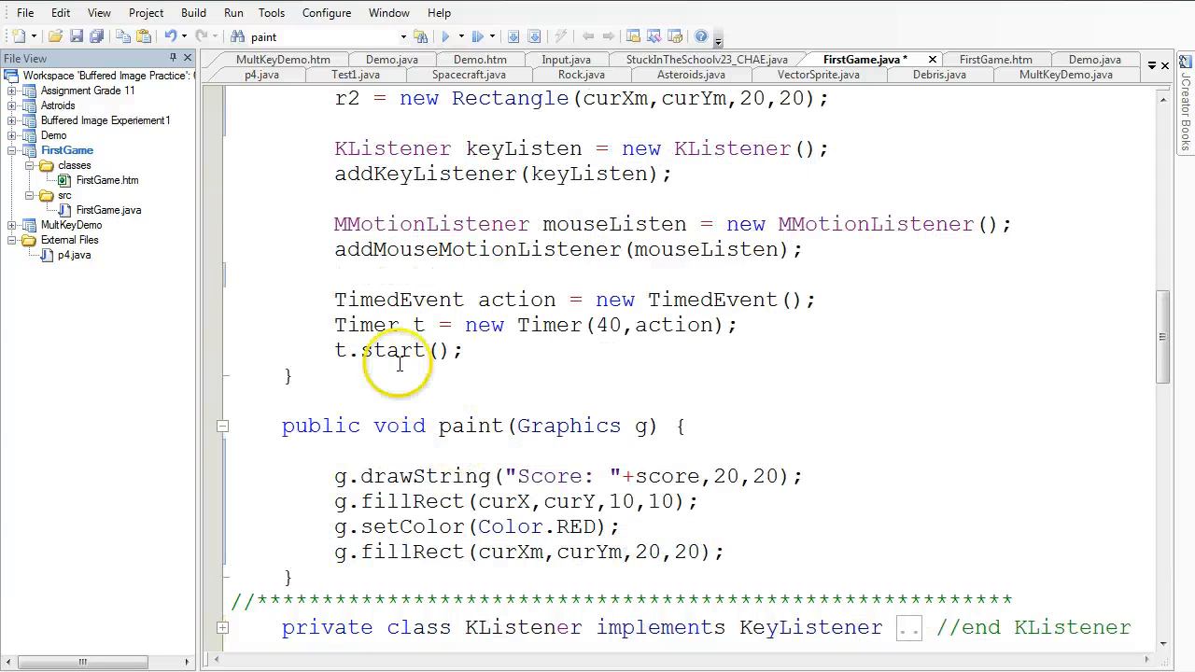
# - Duplicate the timer setup lines in init, renaming the listener to TimedEvent1 action1
pyautogui.moveTo(335, 299); pyautogui.dragTo(464, 351)
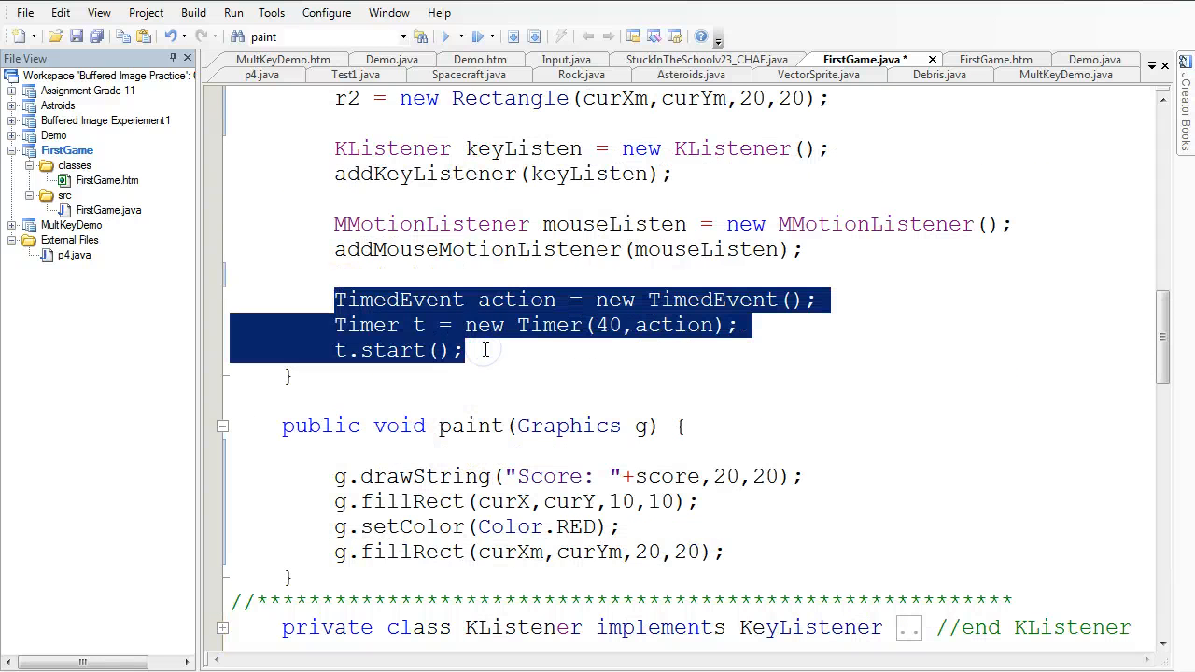
pyautogui.click(482, 351)
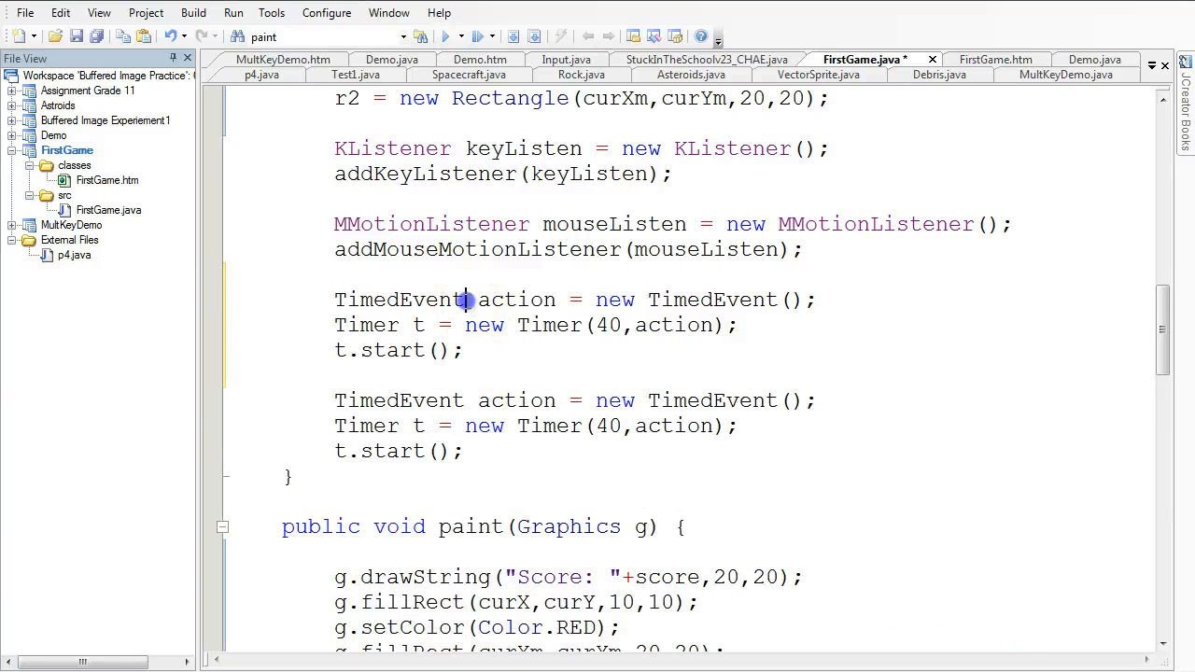
pyautogui.write('1')
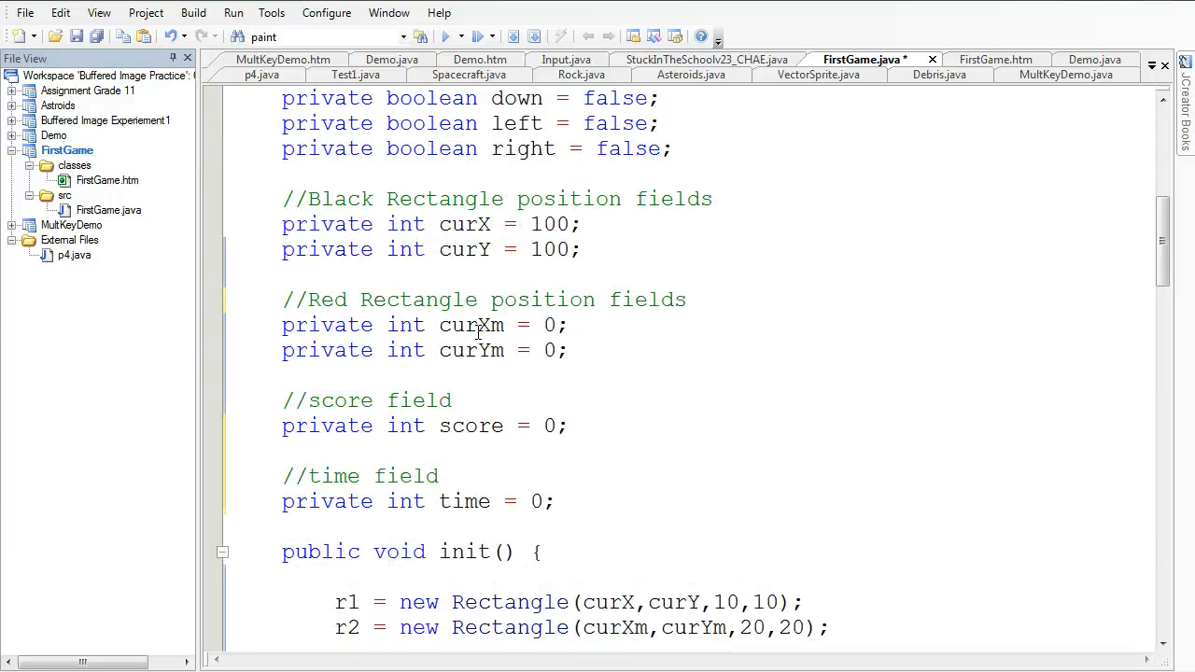
pyautogui.scroll(-3)
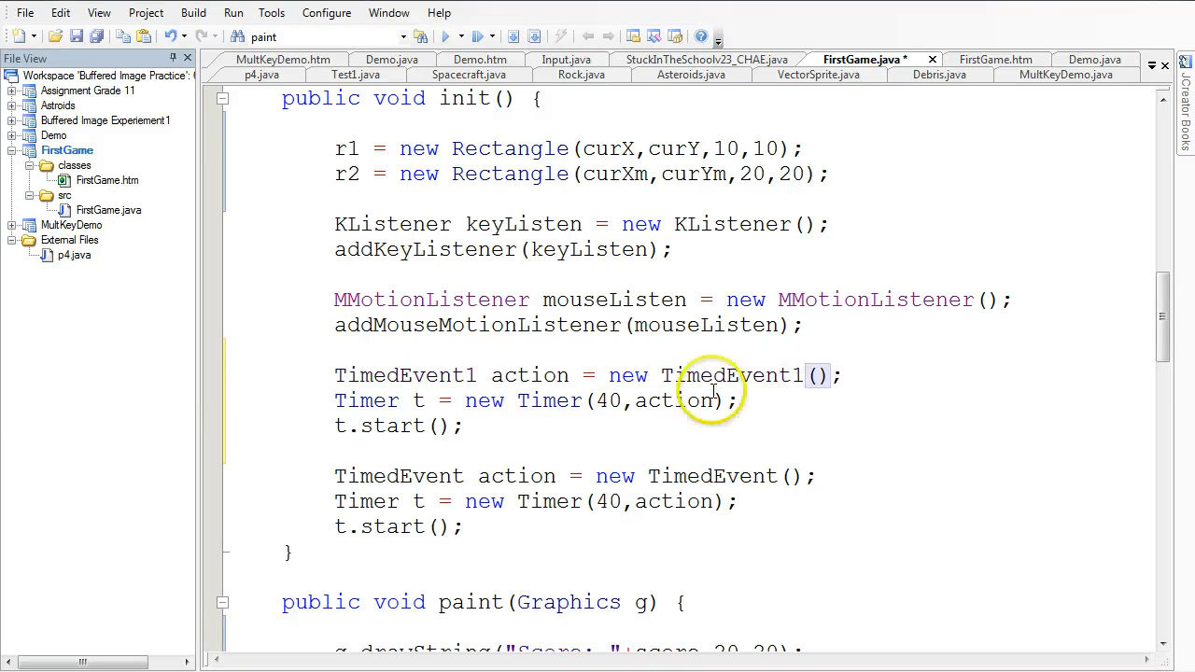
pyautogui.click(803, 375)
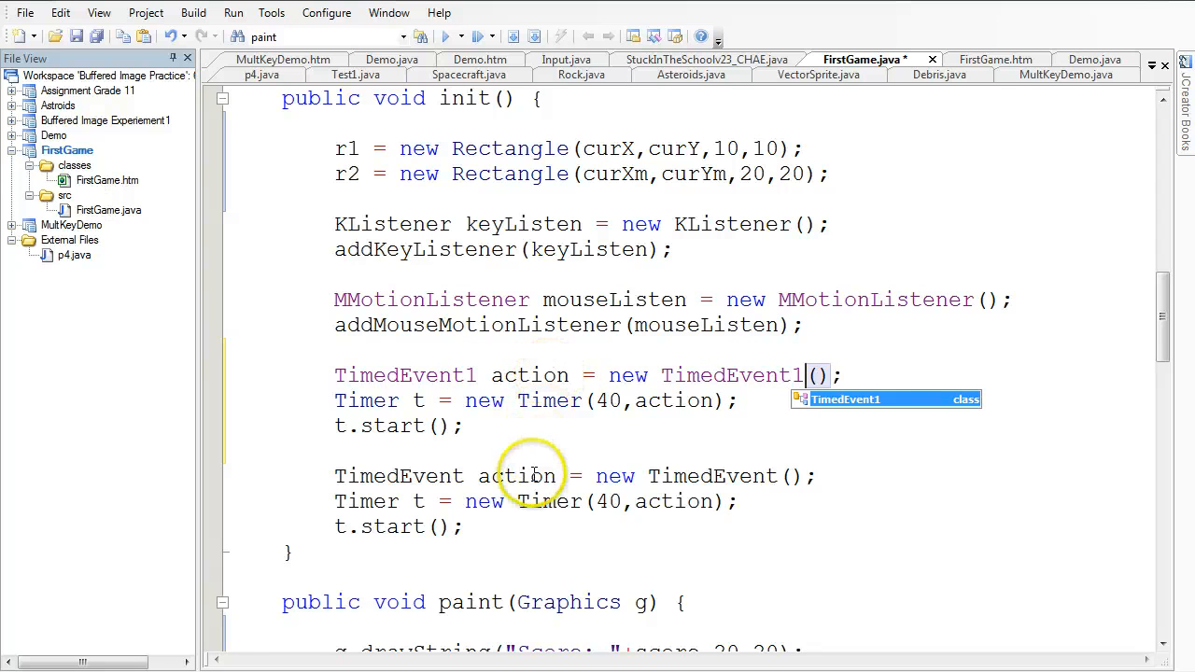
pyautogui.write('1')
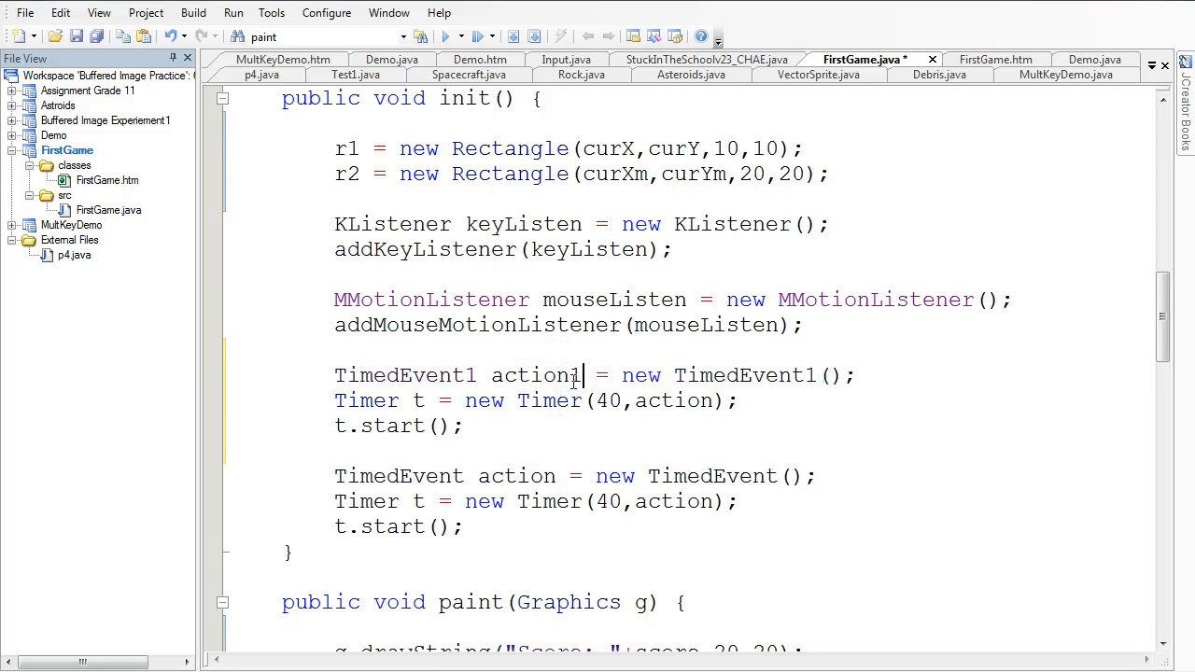
# - Rename the copied timer to t1 driven by action1 and start it with t1.start()
pyautogui.scroll(-3)
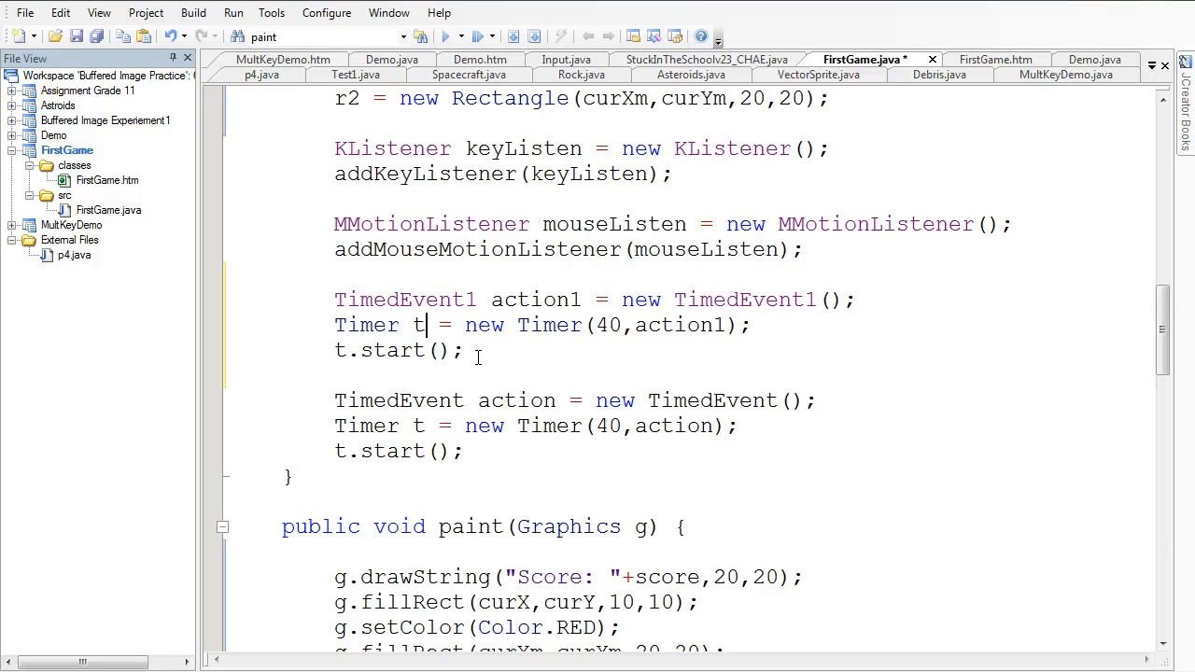
pyautogui.write('1')
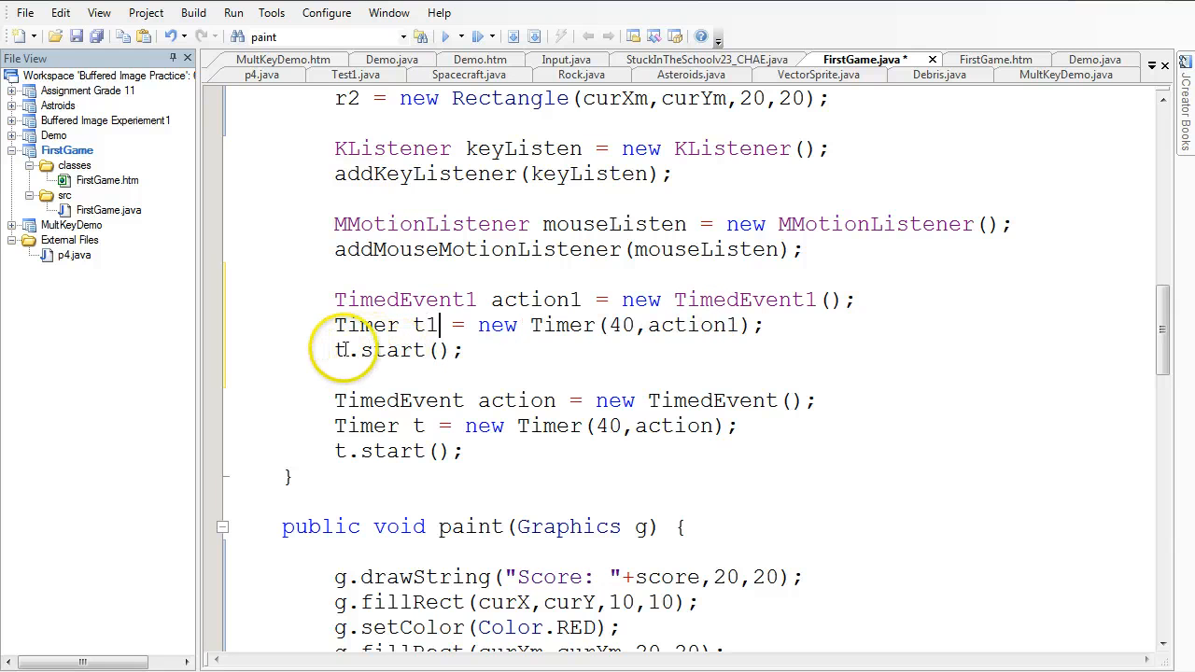
pyautogui.write('1')
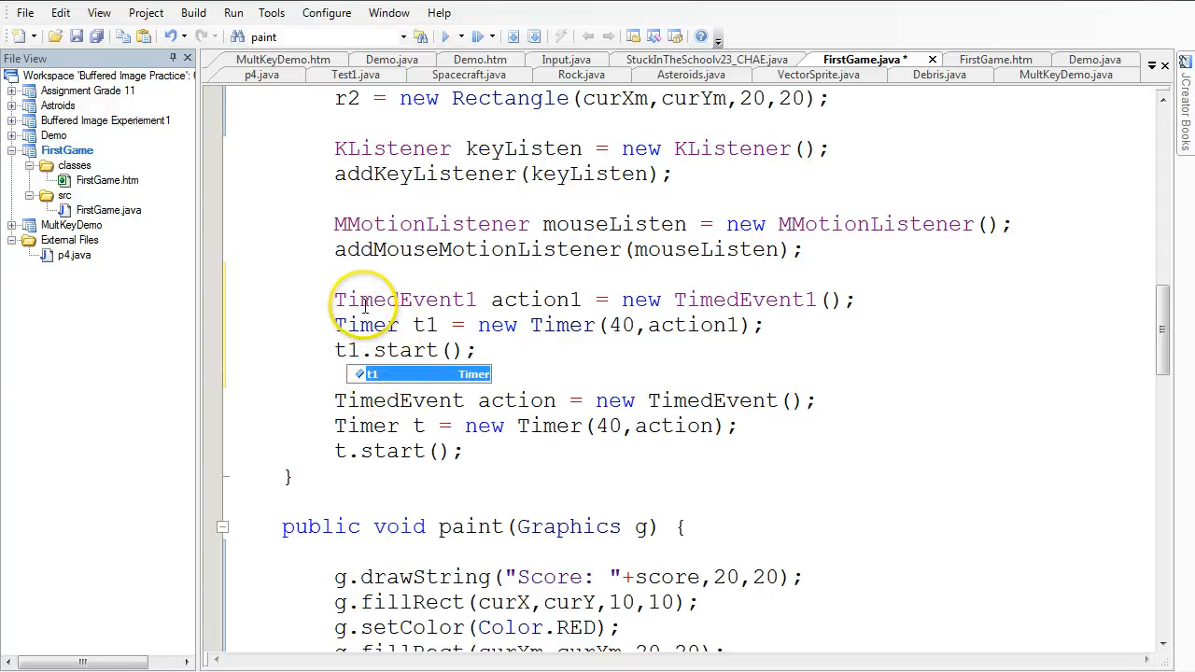
pyautogui.moveTo(644, 325)
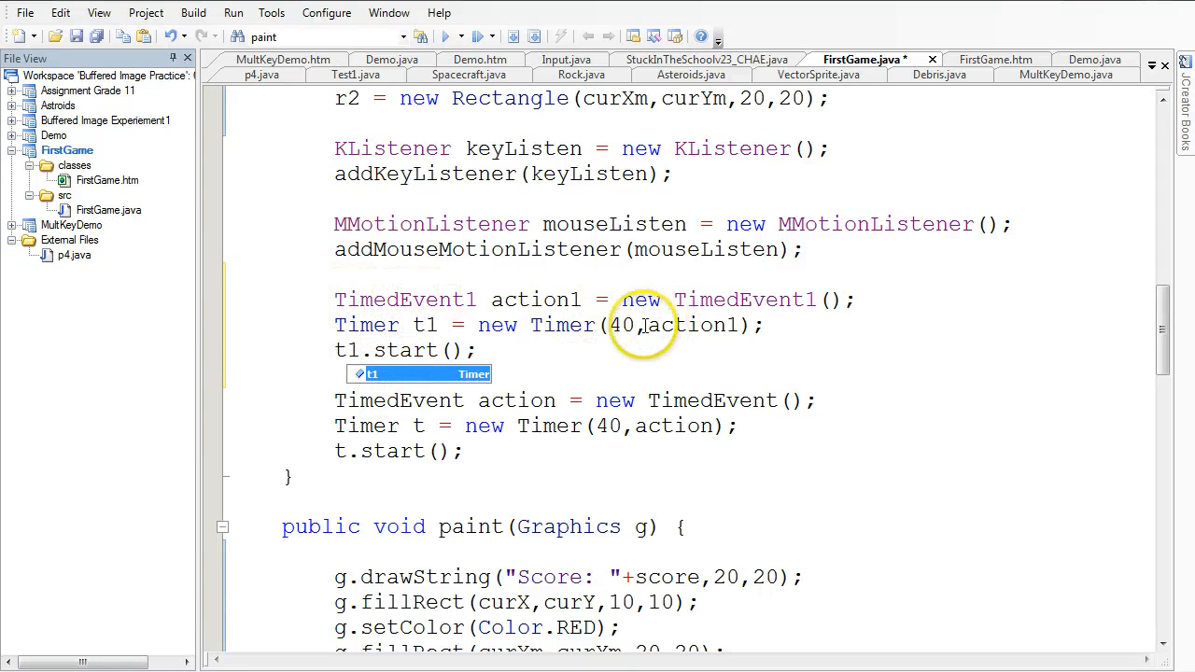
pyautogui.doubleClick(688, 325)
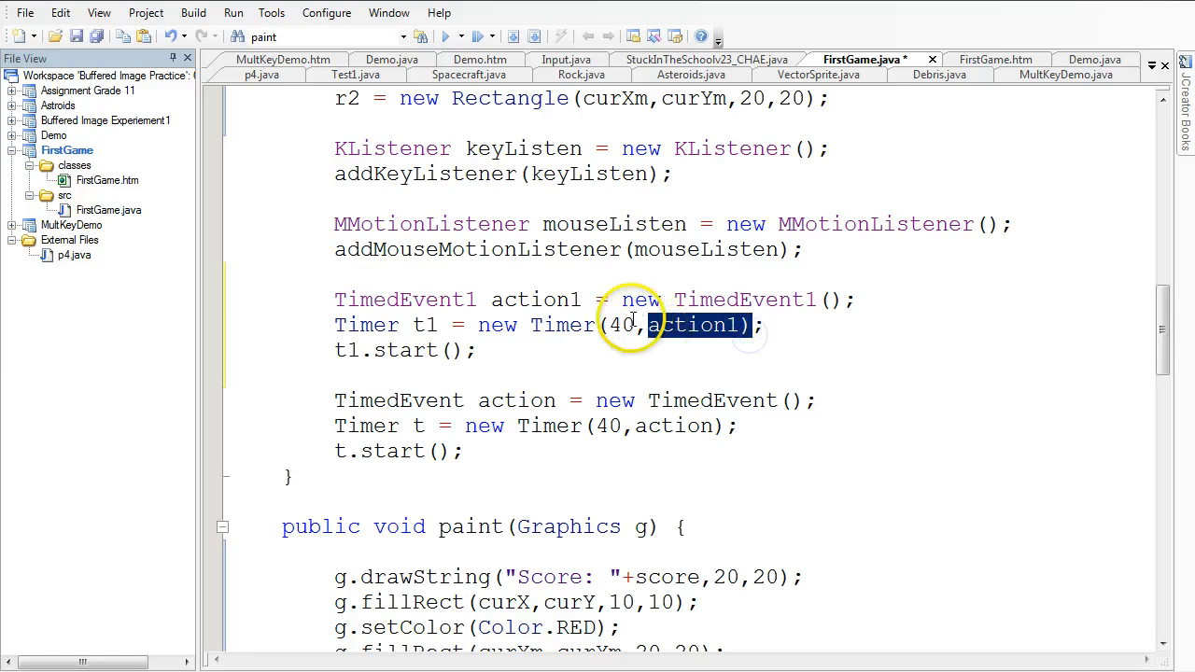
pyautogui.scroll(-3)
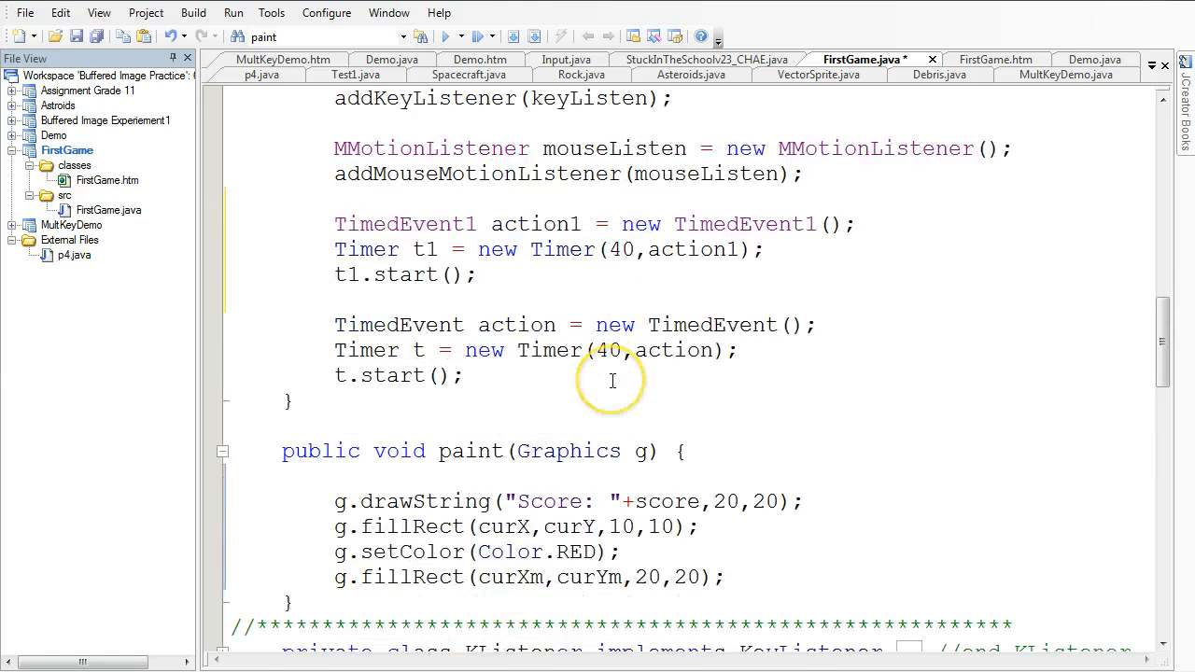
# - Make TimedEvent1 do time = time + 1; and set Timer t1's delay to 1000 ms
pyautogui.scroll(-3)
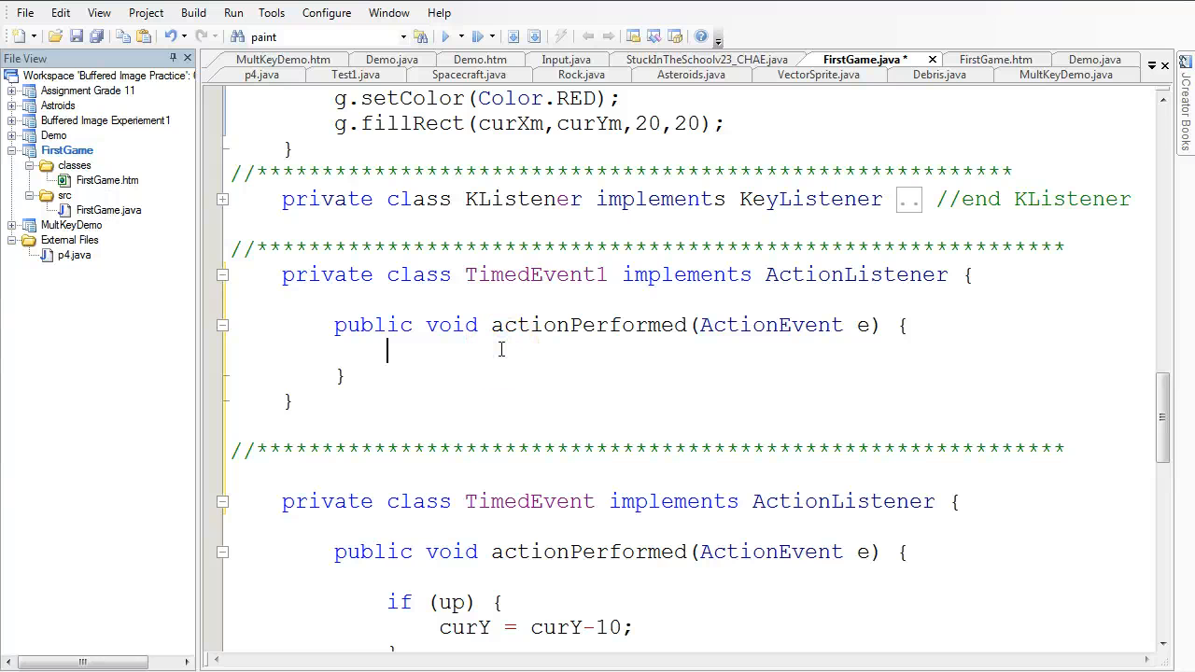
pyautogui.write('time =')
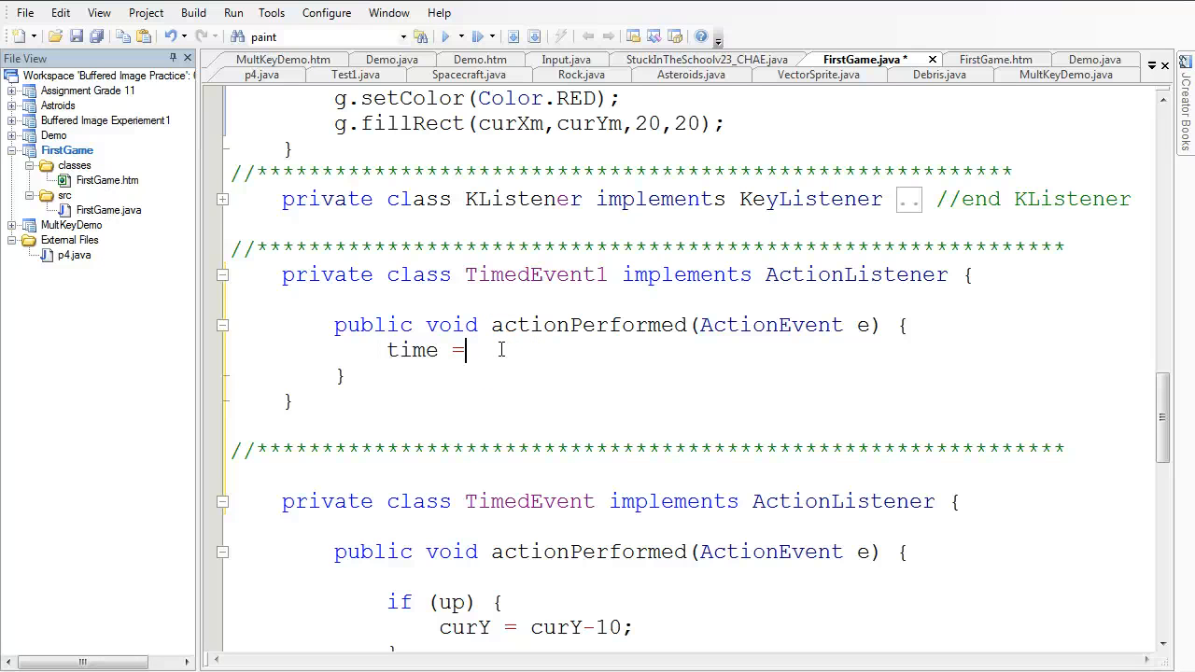
pyautogui.write('time + 1;')
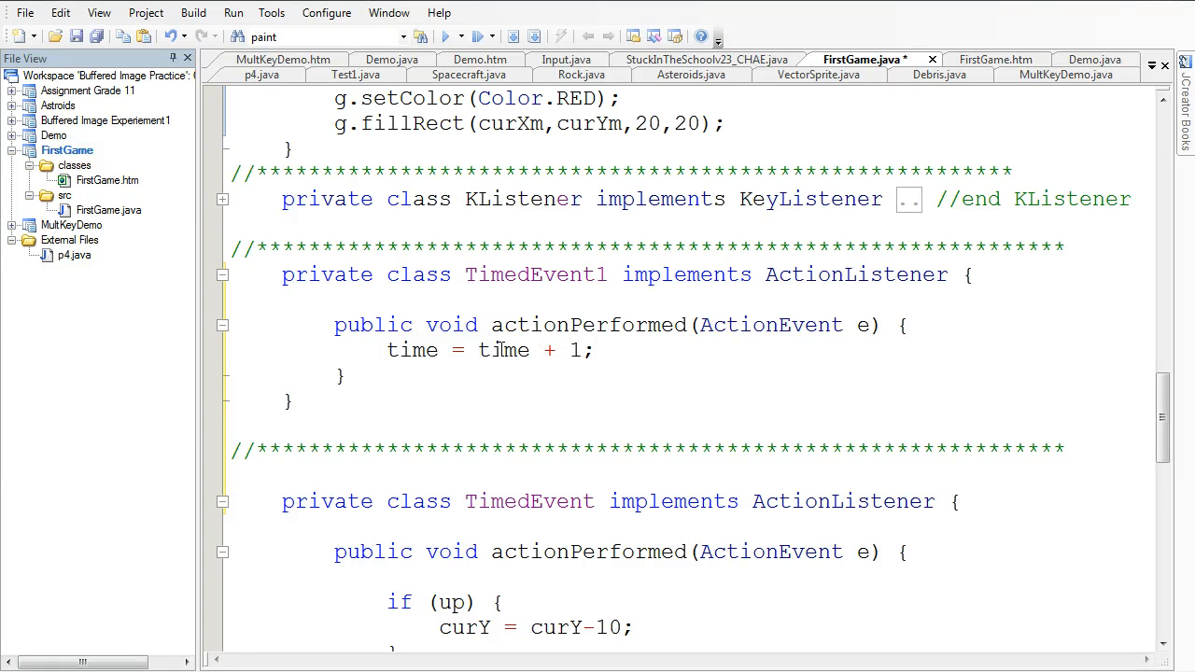
pyautogui.click(598, 351)
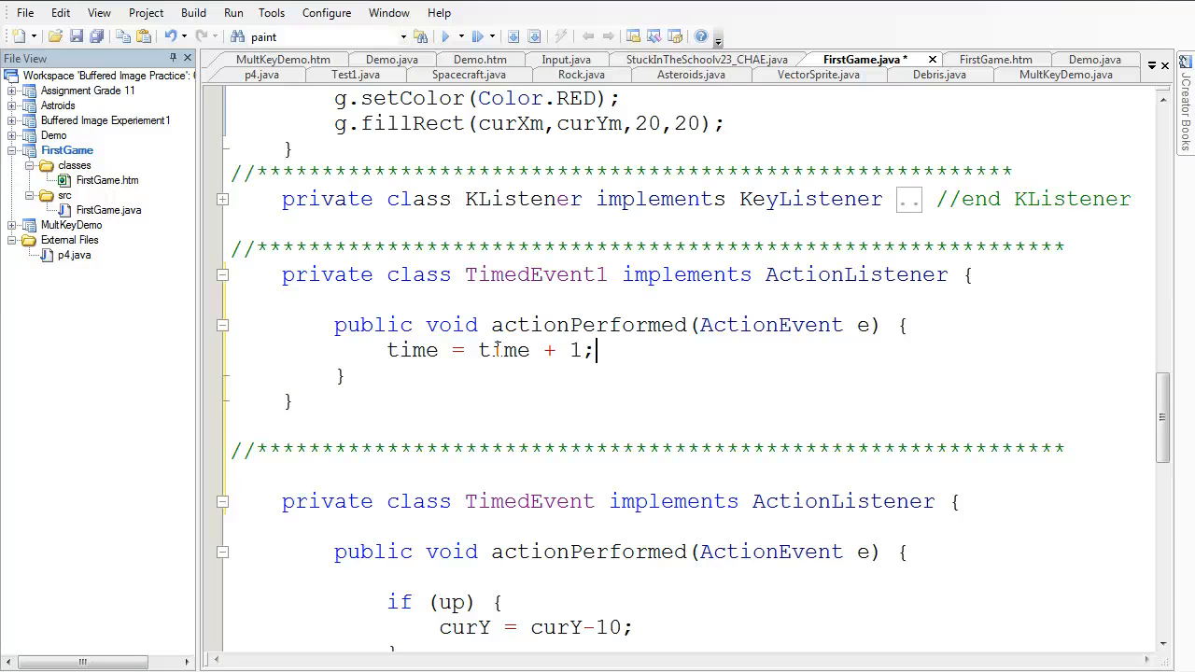
pyautogui.moveTo(501, 349)
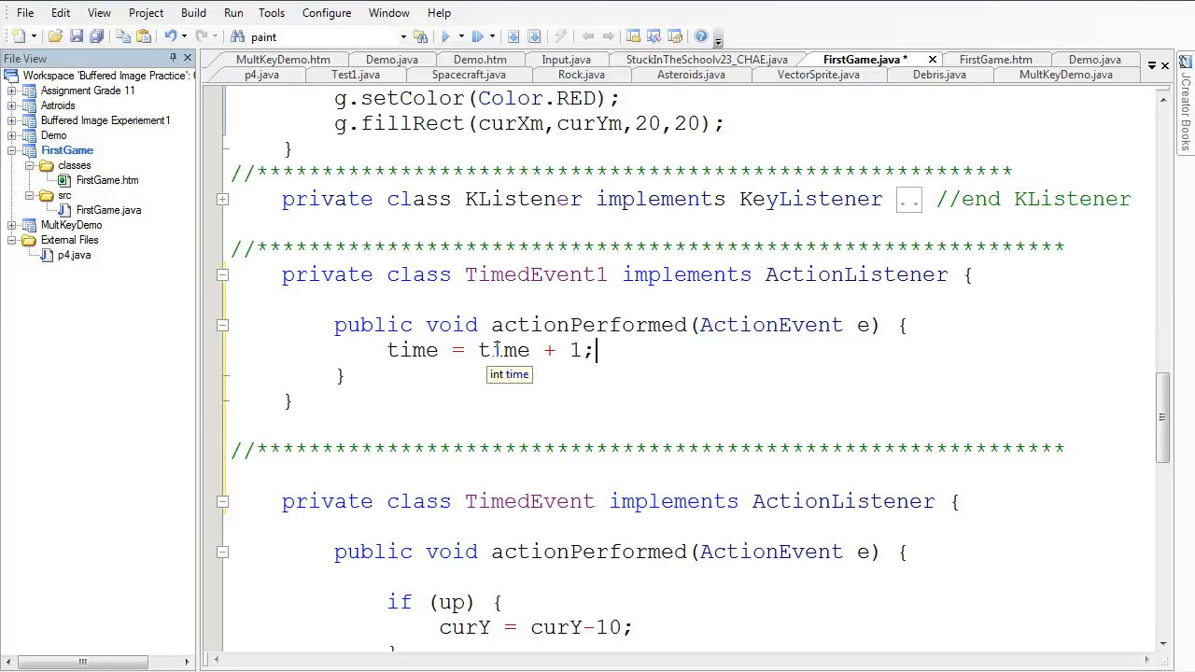
pyautogui.scroll(3)
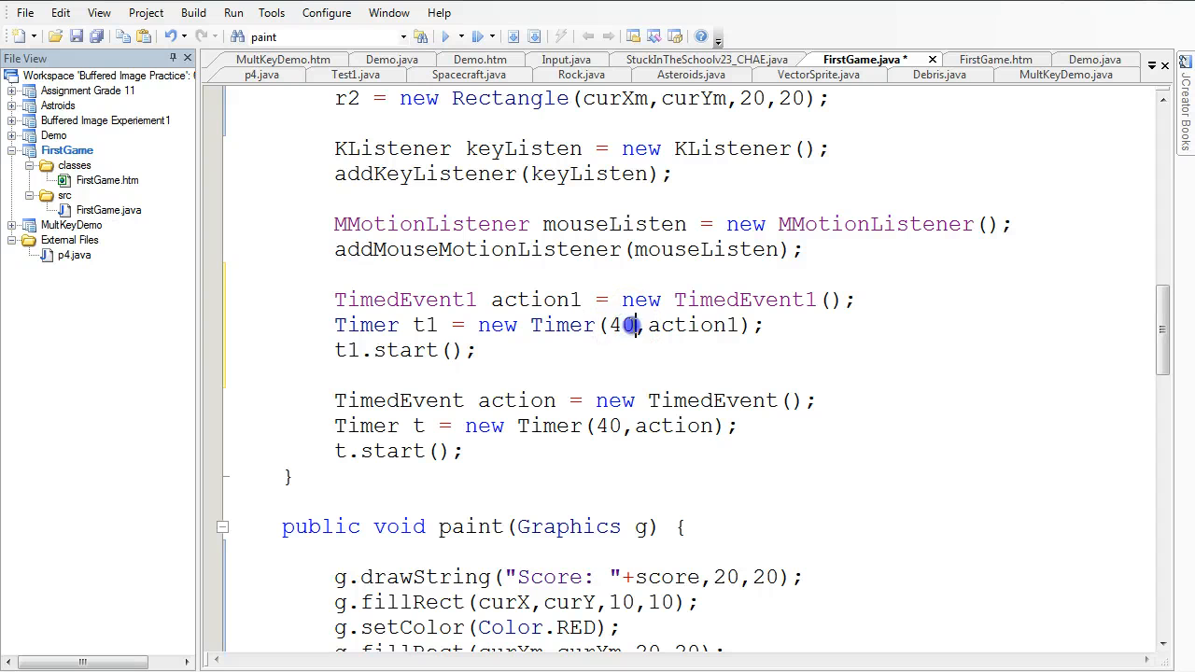
pyautogui.write('100')
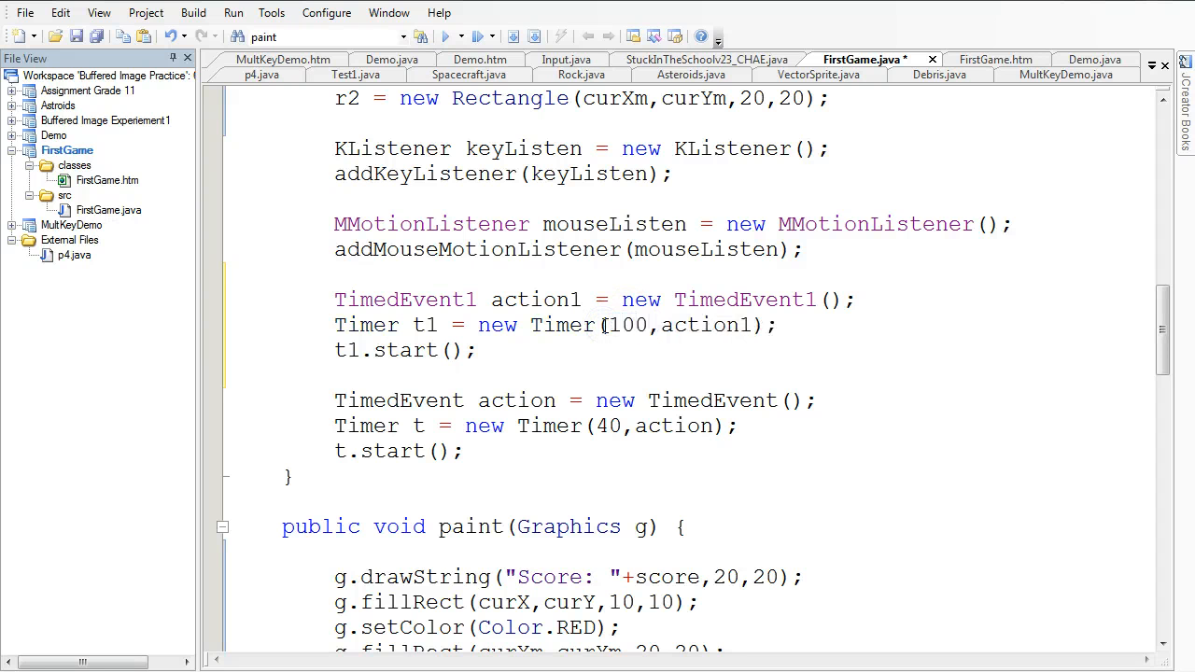
pyautogui.write('0')
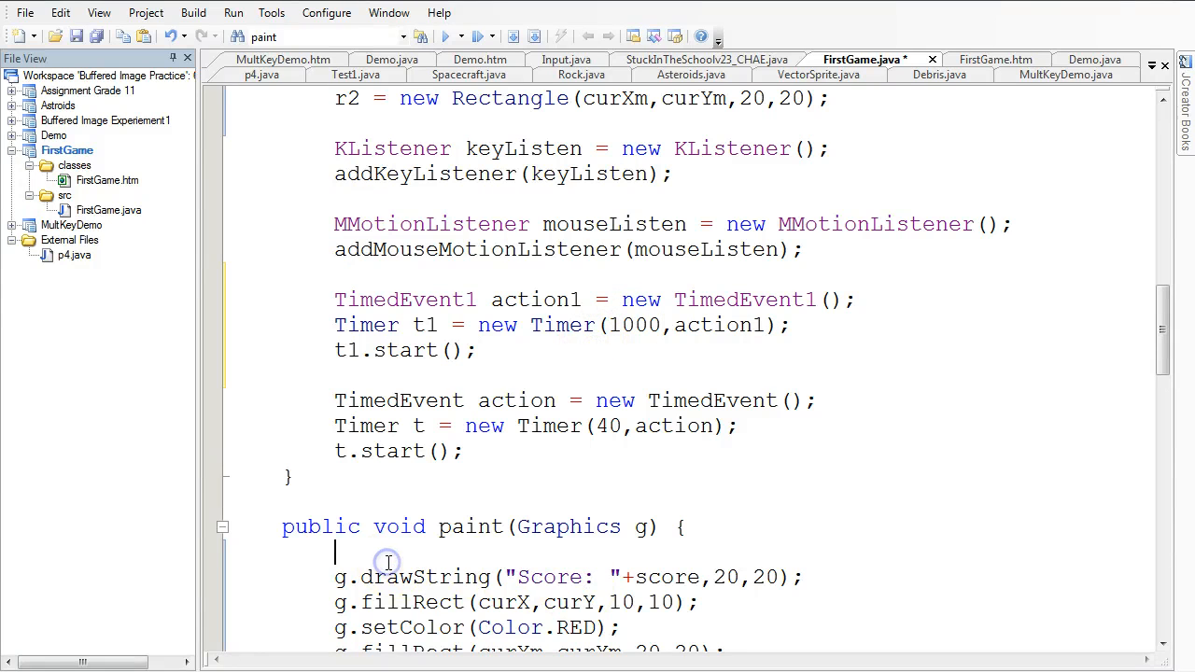
# - Add g.drawString("Time: "+time,getWidth()-100,20); at the start of paint
pyautogui.write('g.draw')
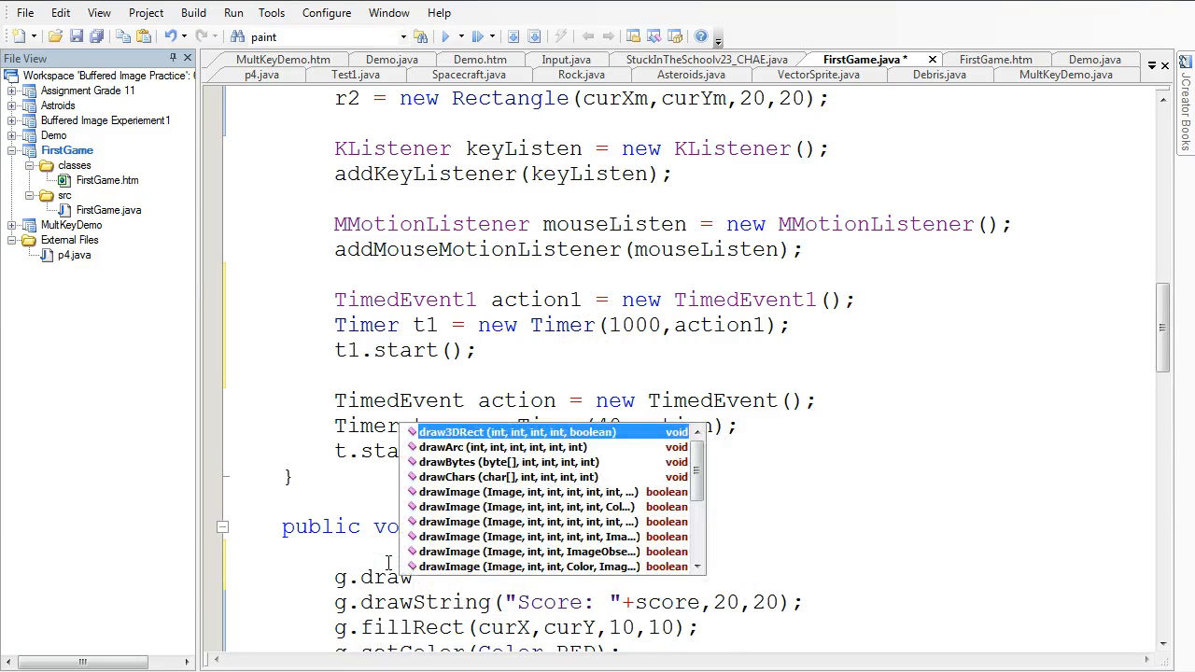
pyautogui.press('Escape')
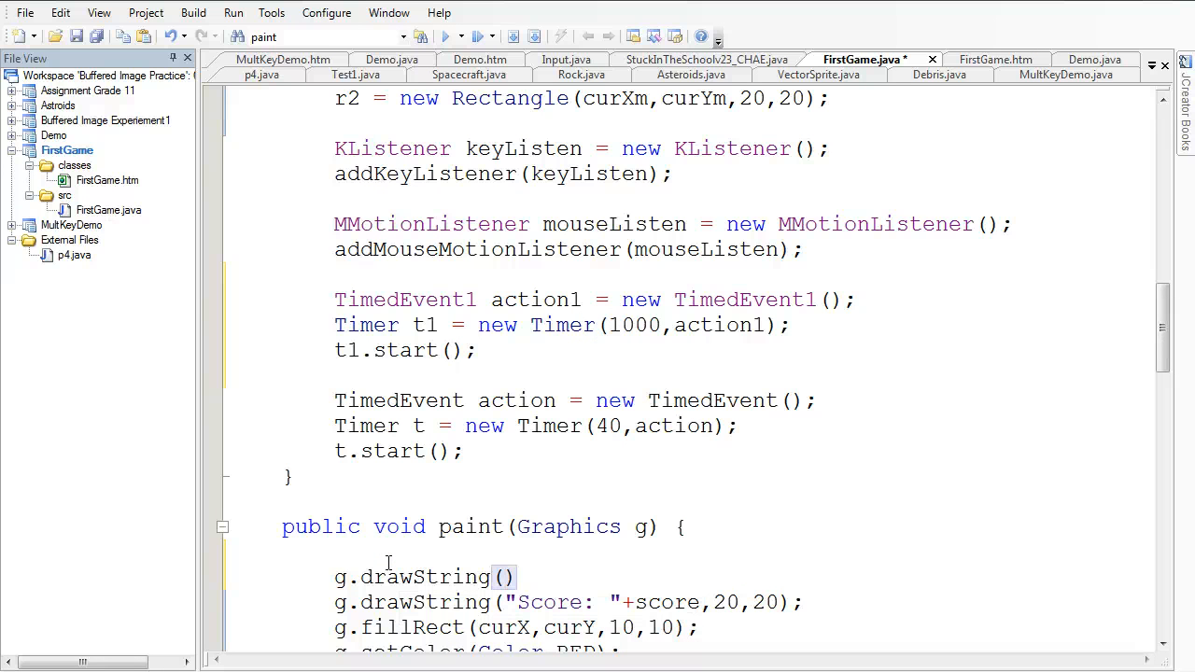
pyautogui.write('"Time:')
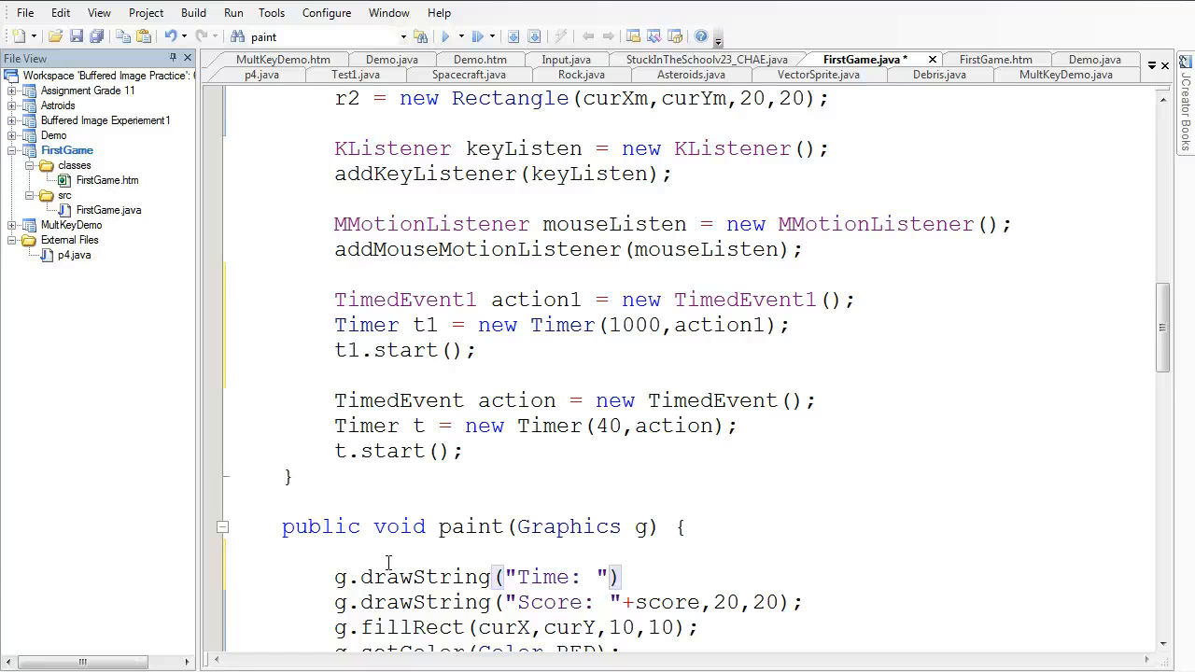
pyautogui.write('+time,')
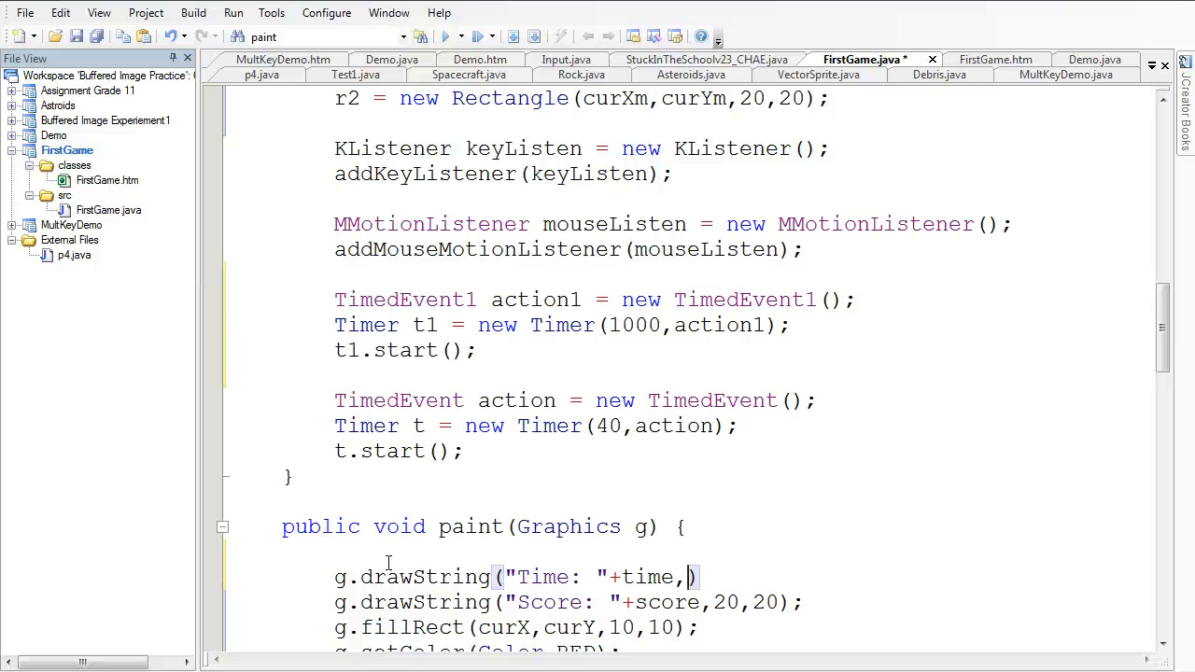
pyautogui.write('getWidht()')
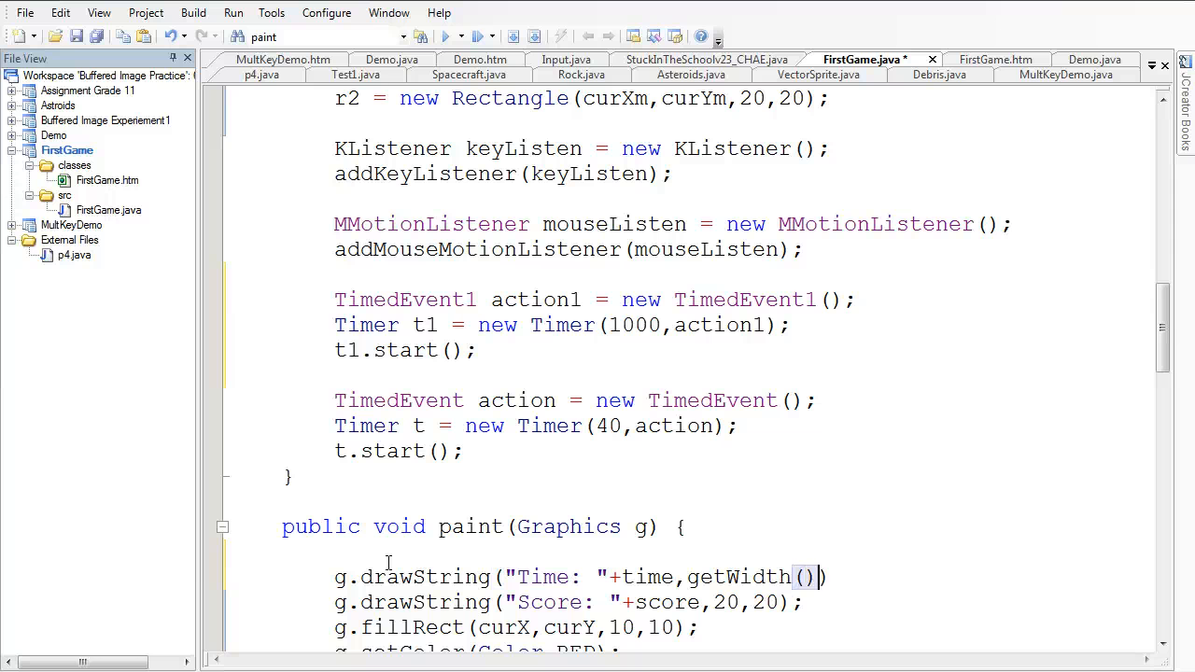
pyautogui.write('-100,20);')
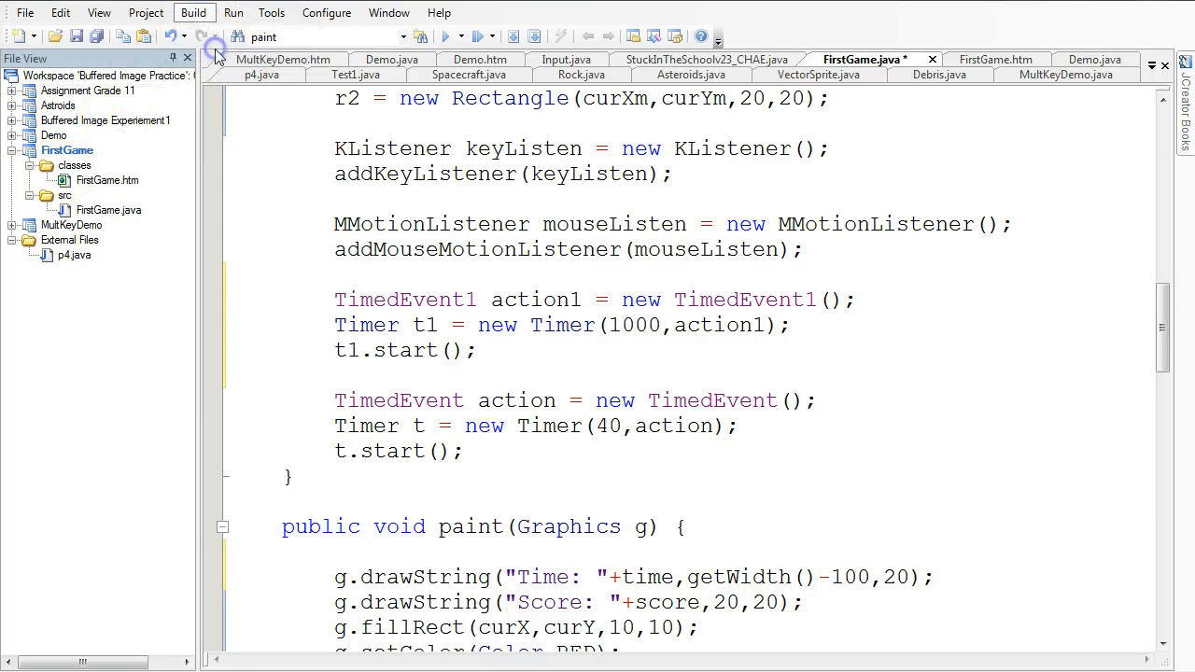
# - Compile the FirstGame project and run FirstGame.htm from the File View
pyautogui.click(208, 54)
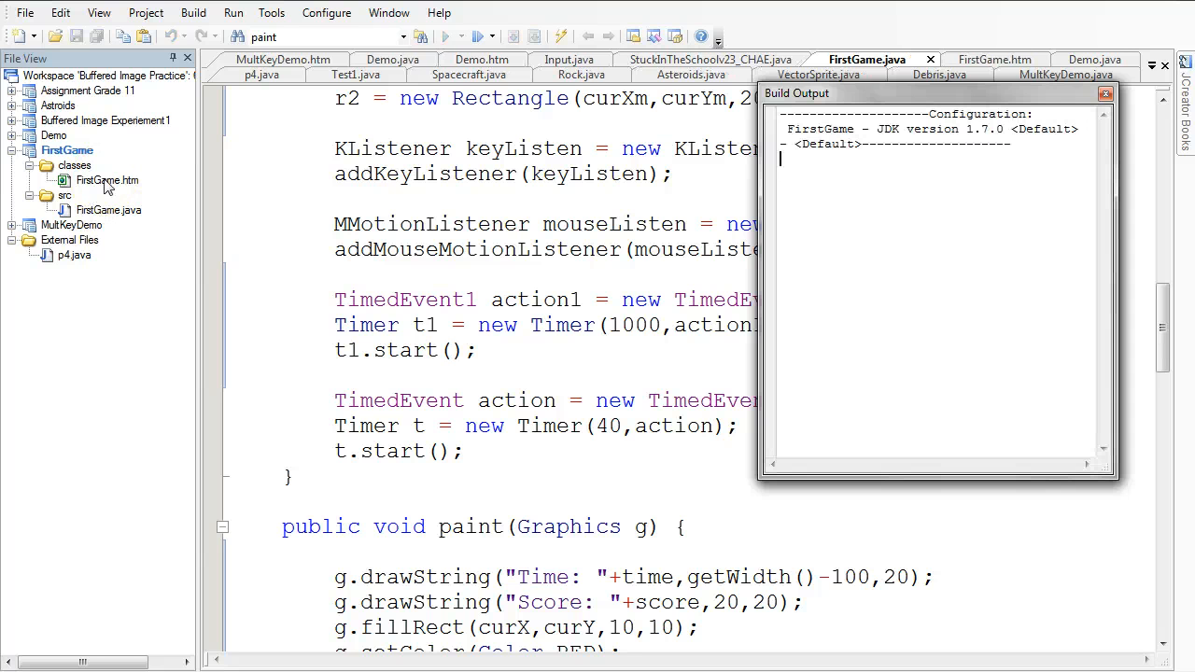
pyautogui.rightClick(107, 179)
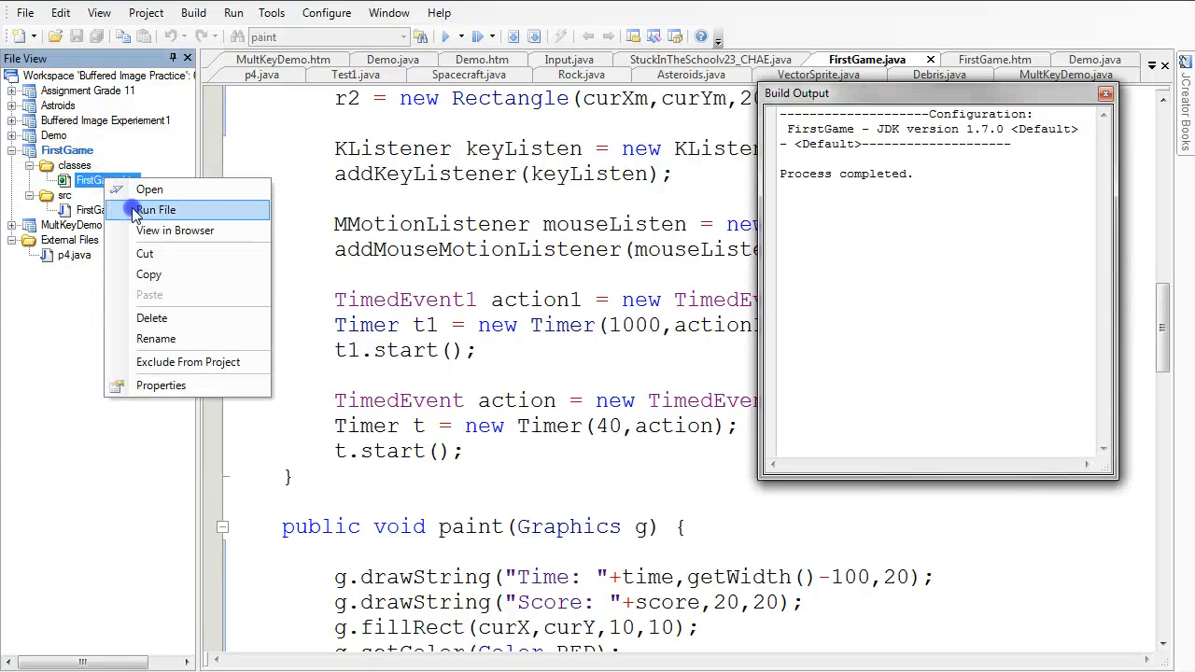
pyautogui.click(157, 209)
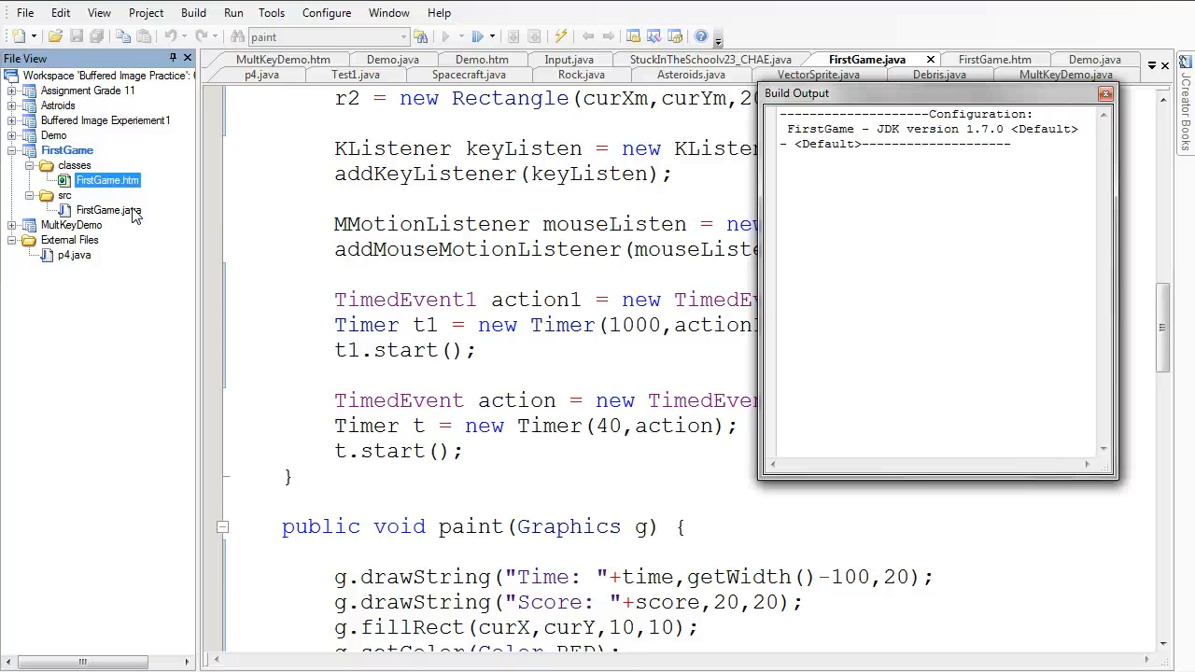
pyautogui.click(915, 461)
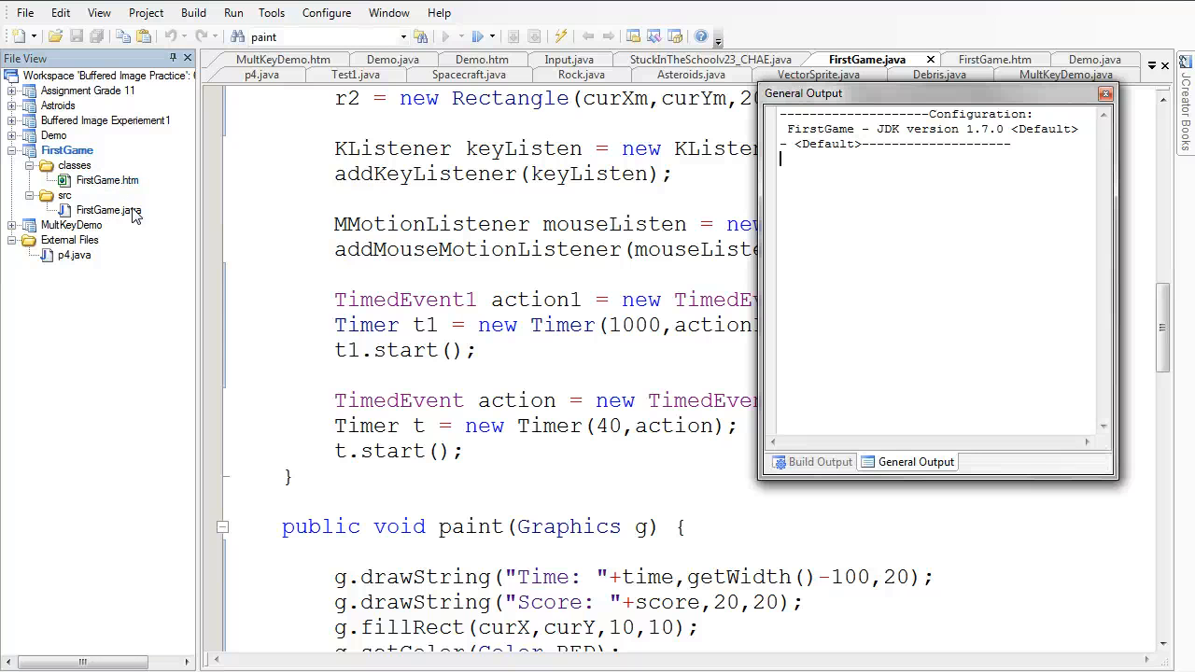